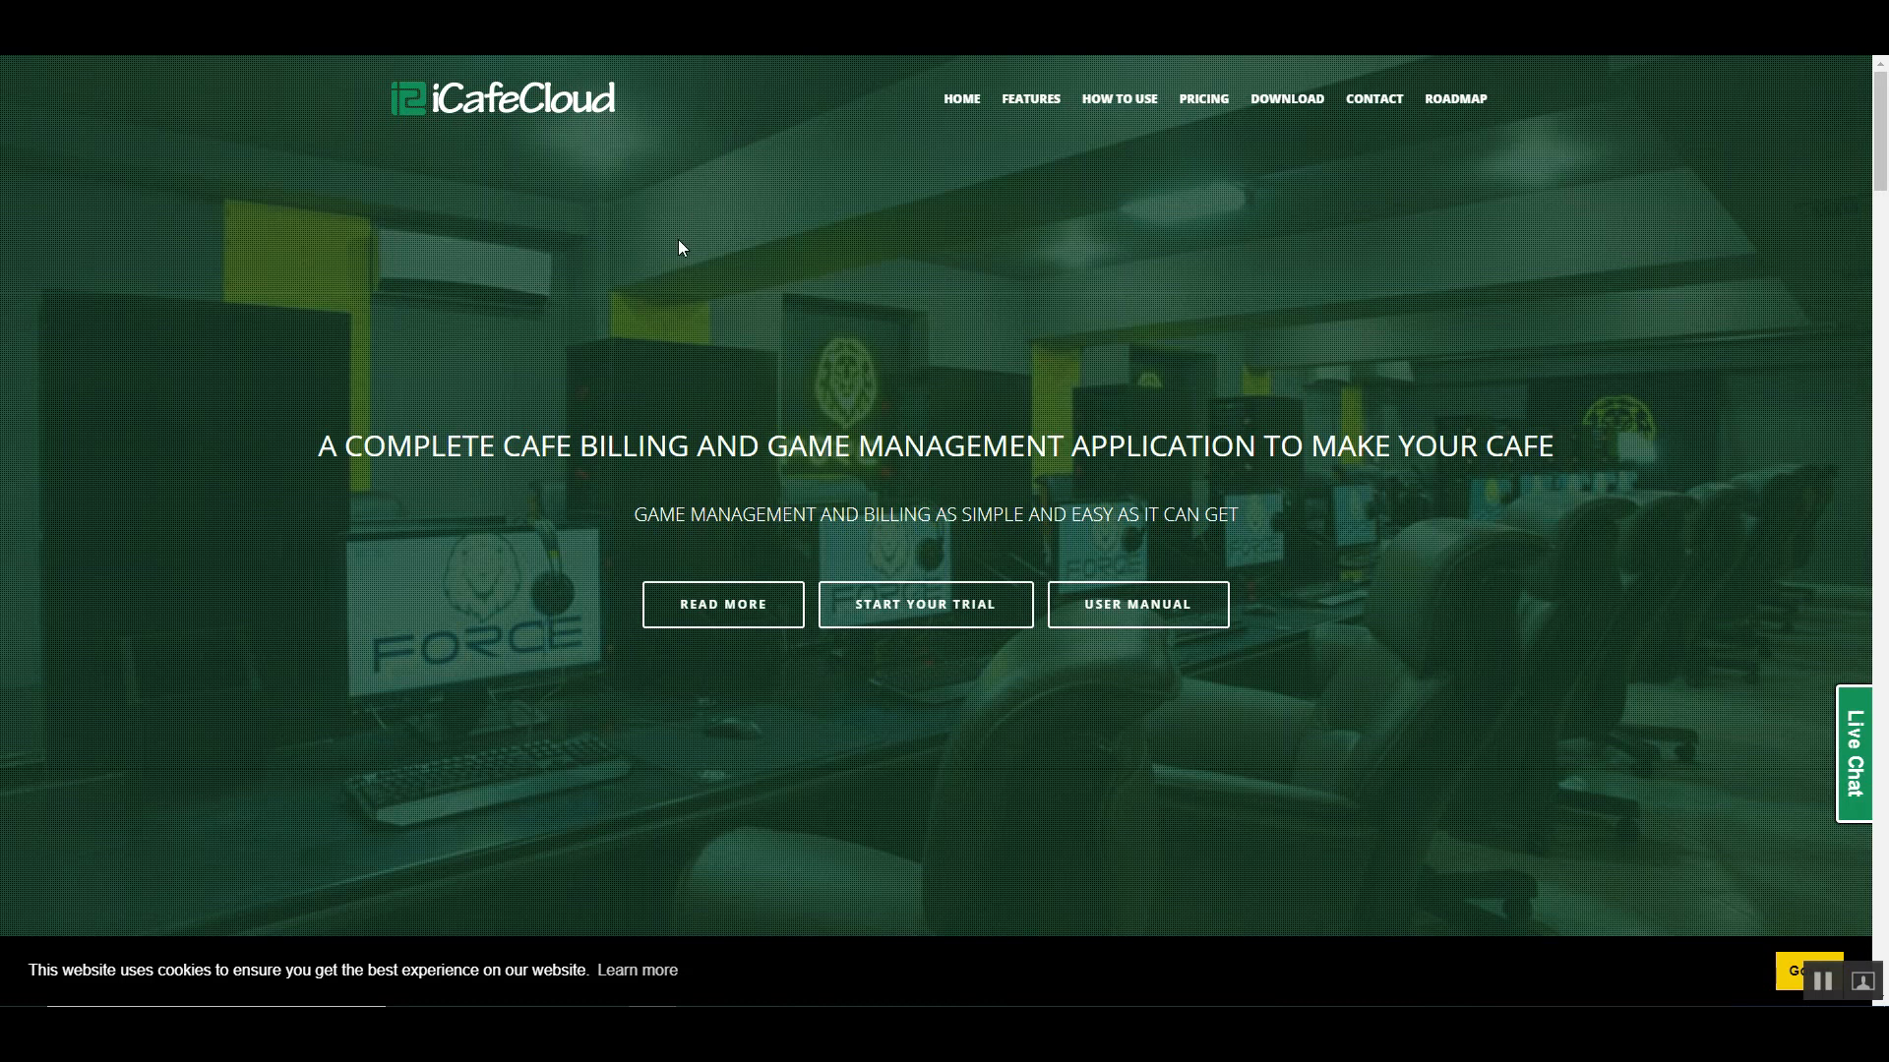
pyautogui.moveTo(1220, 230)
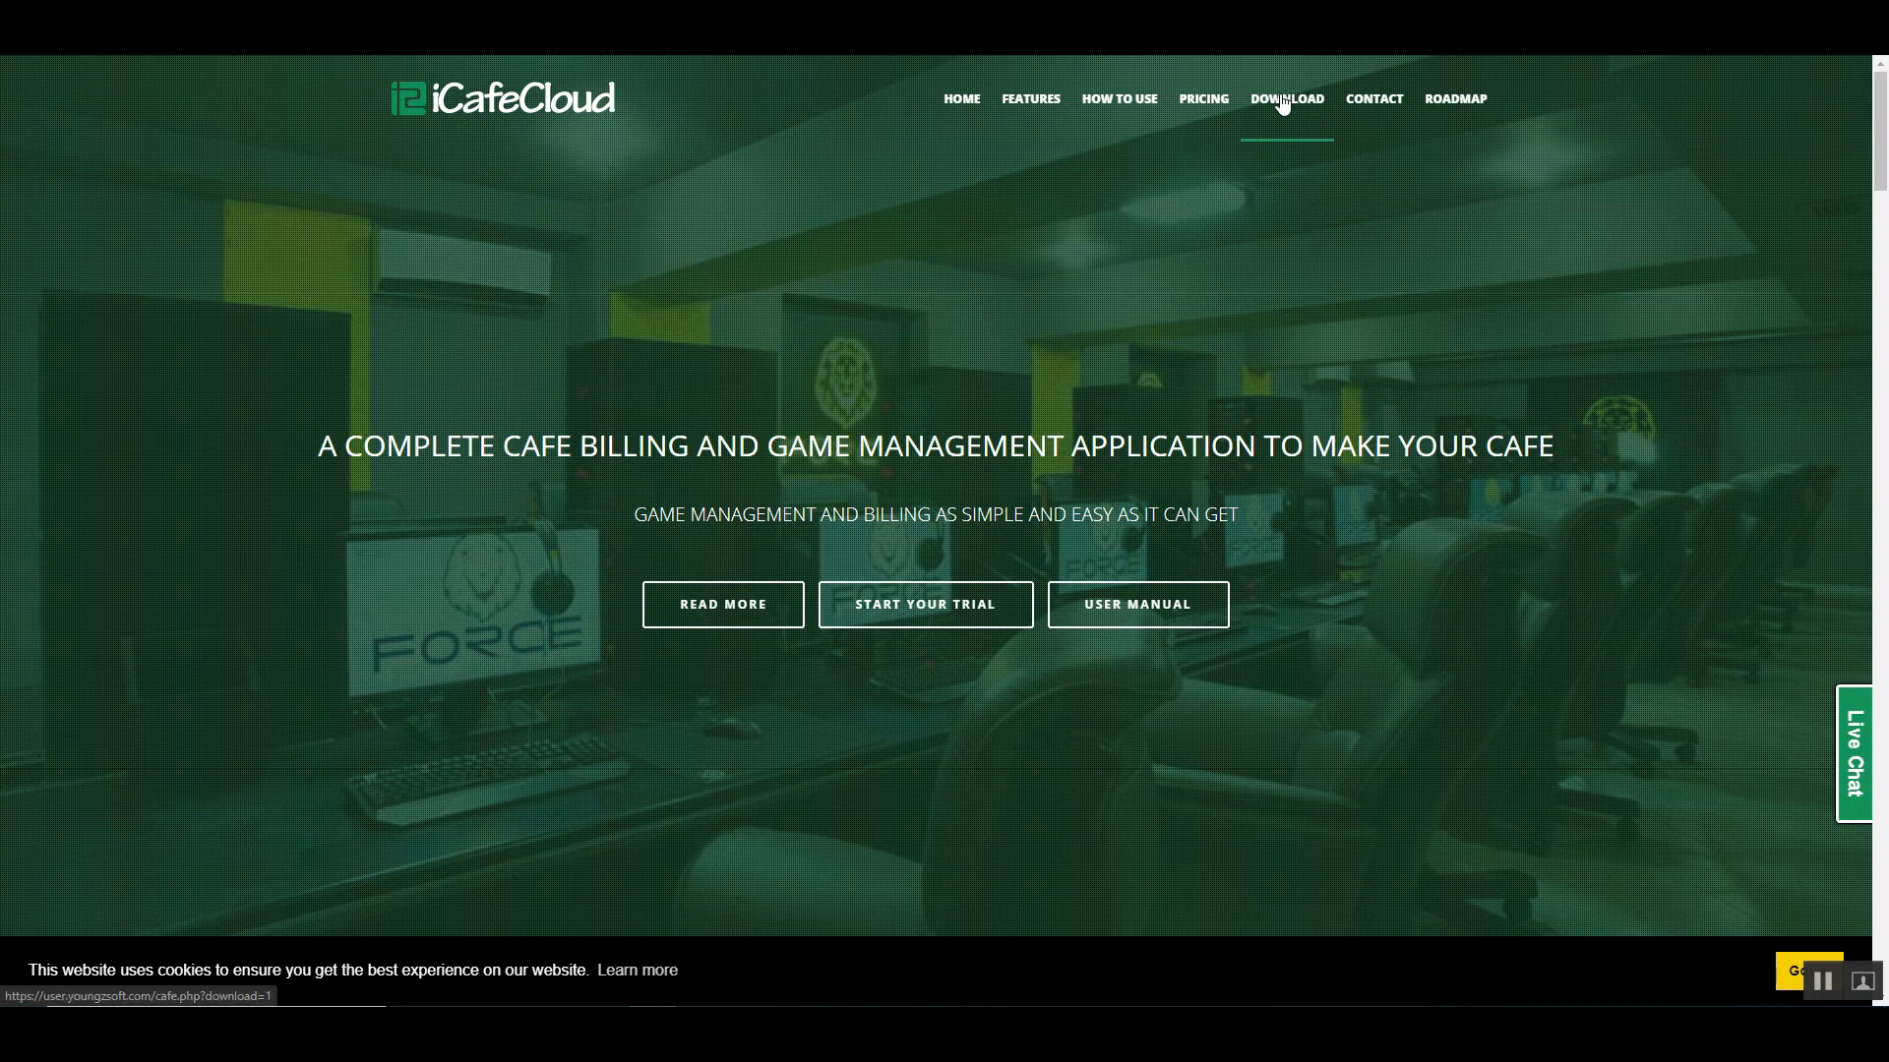
# - Go to the Download page from the iCafeCloud homepage navigation bar
pyautogui.click(1284, 98)
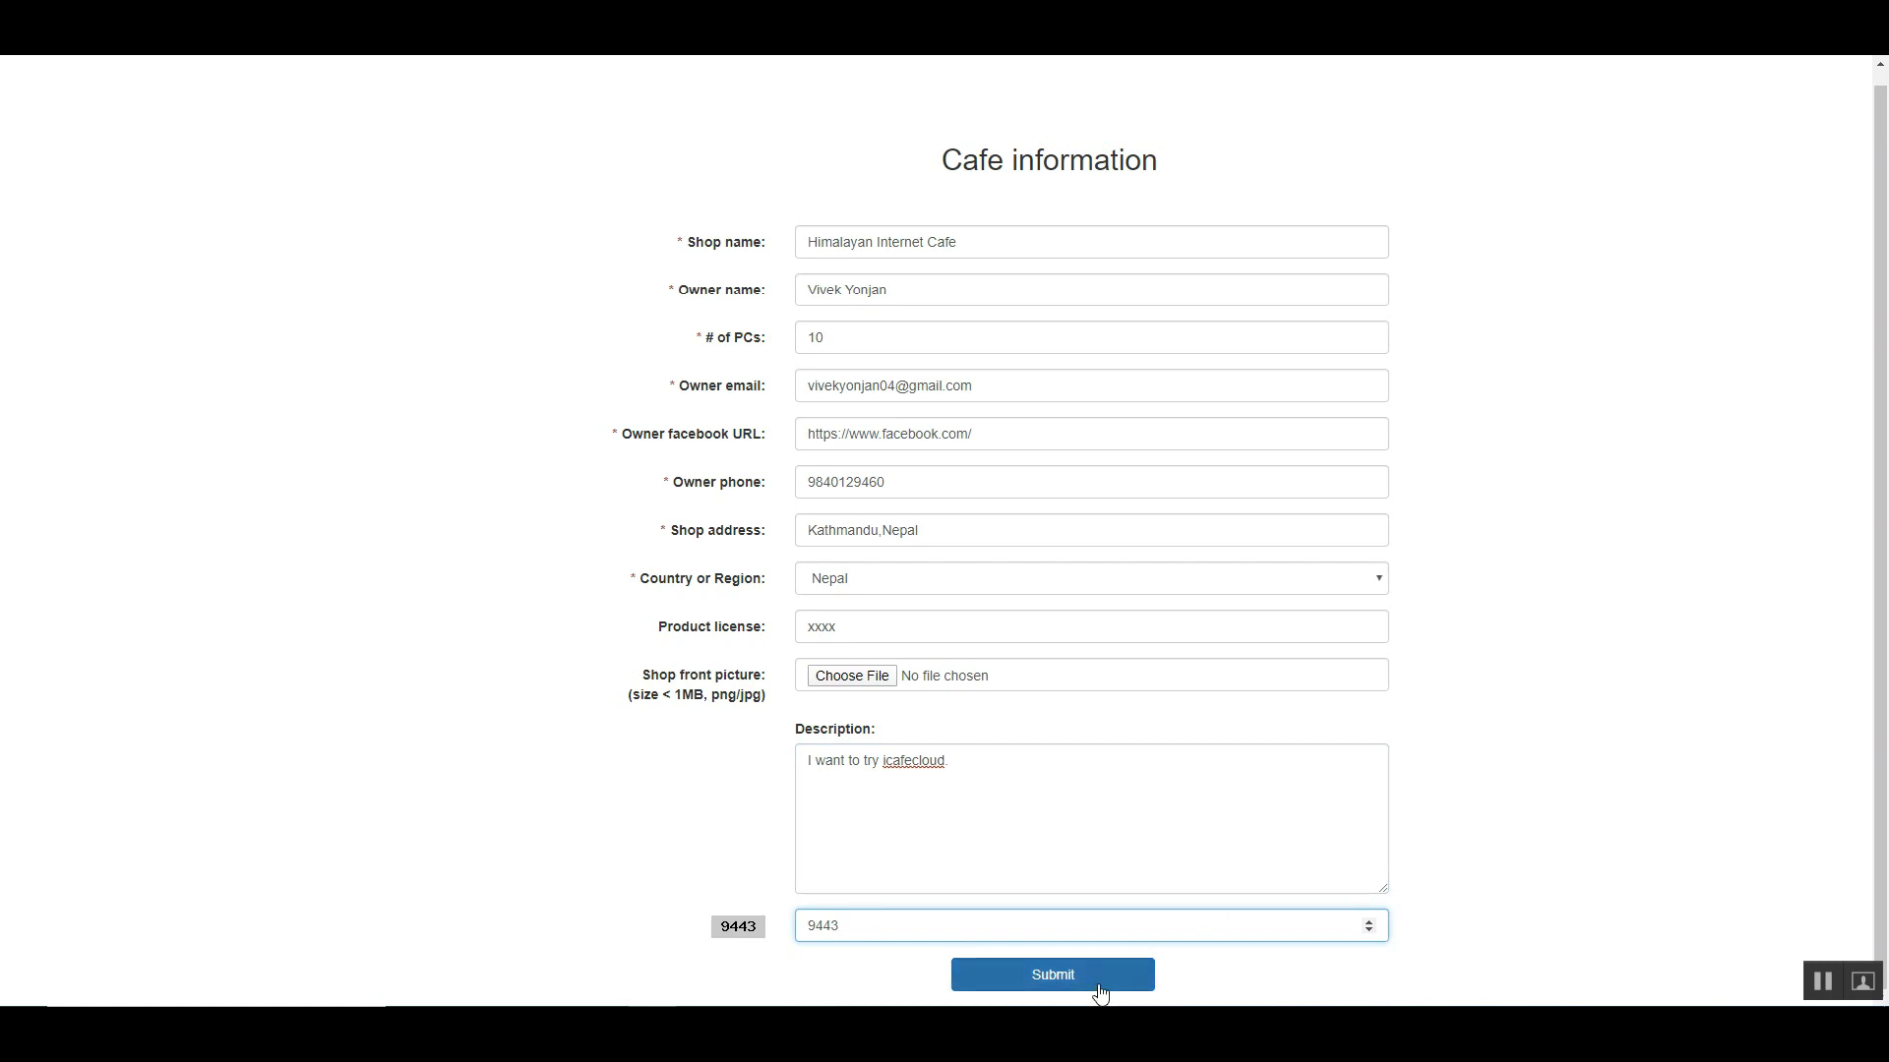
# - Submit the completed Himalayan Internet Cafe information form with its verification code
pyautogui.click(1084, 925)
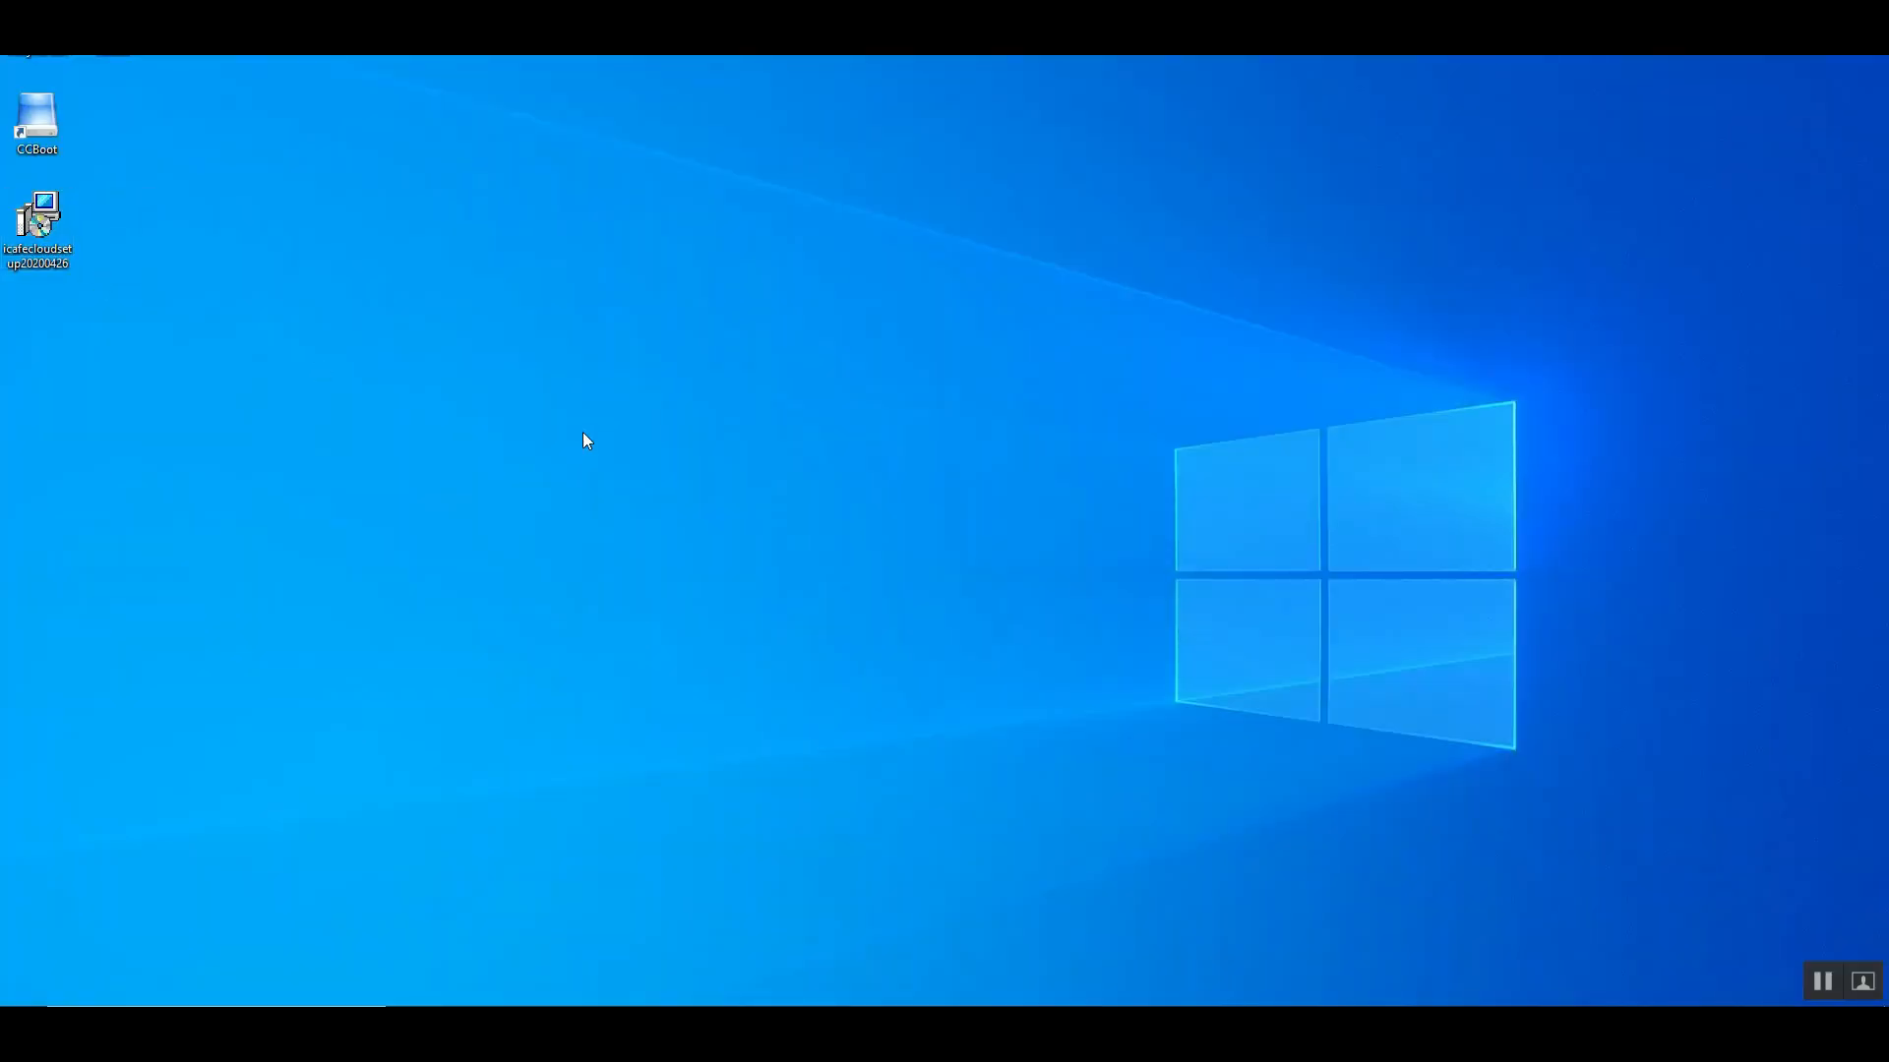
# - Run the downloaded setup and install iCafeCloud to C:\iCafeCloudServer with defaults and a desktop shortcut
pyautogui.click(37, 223)
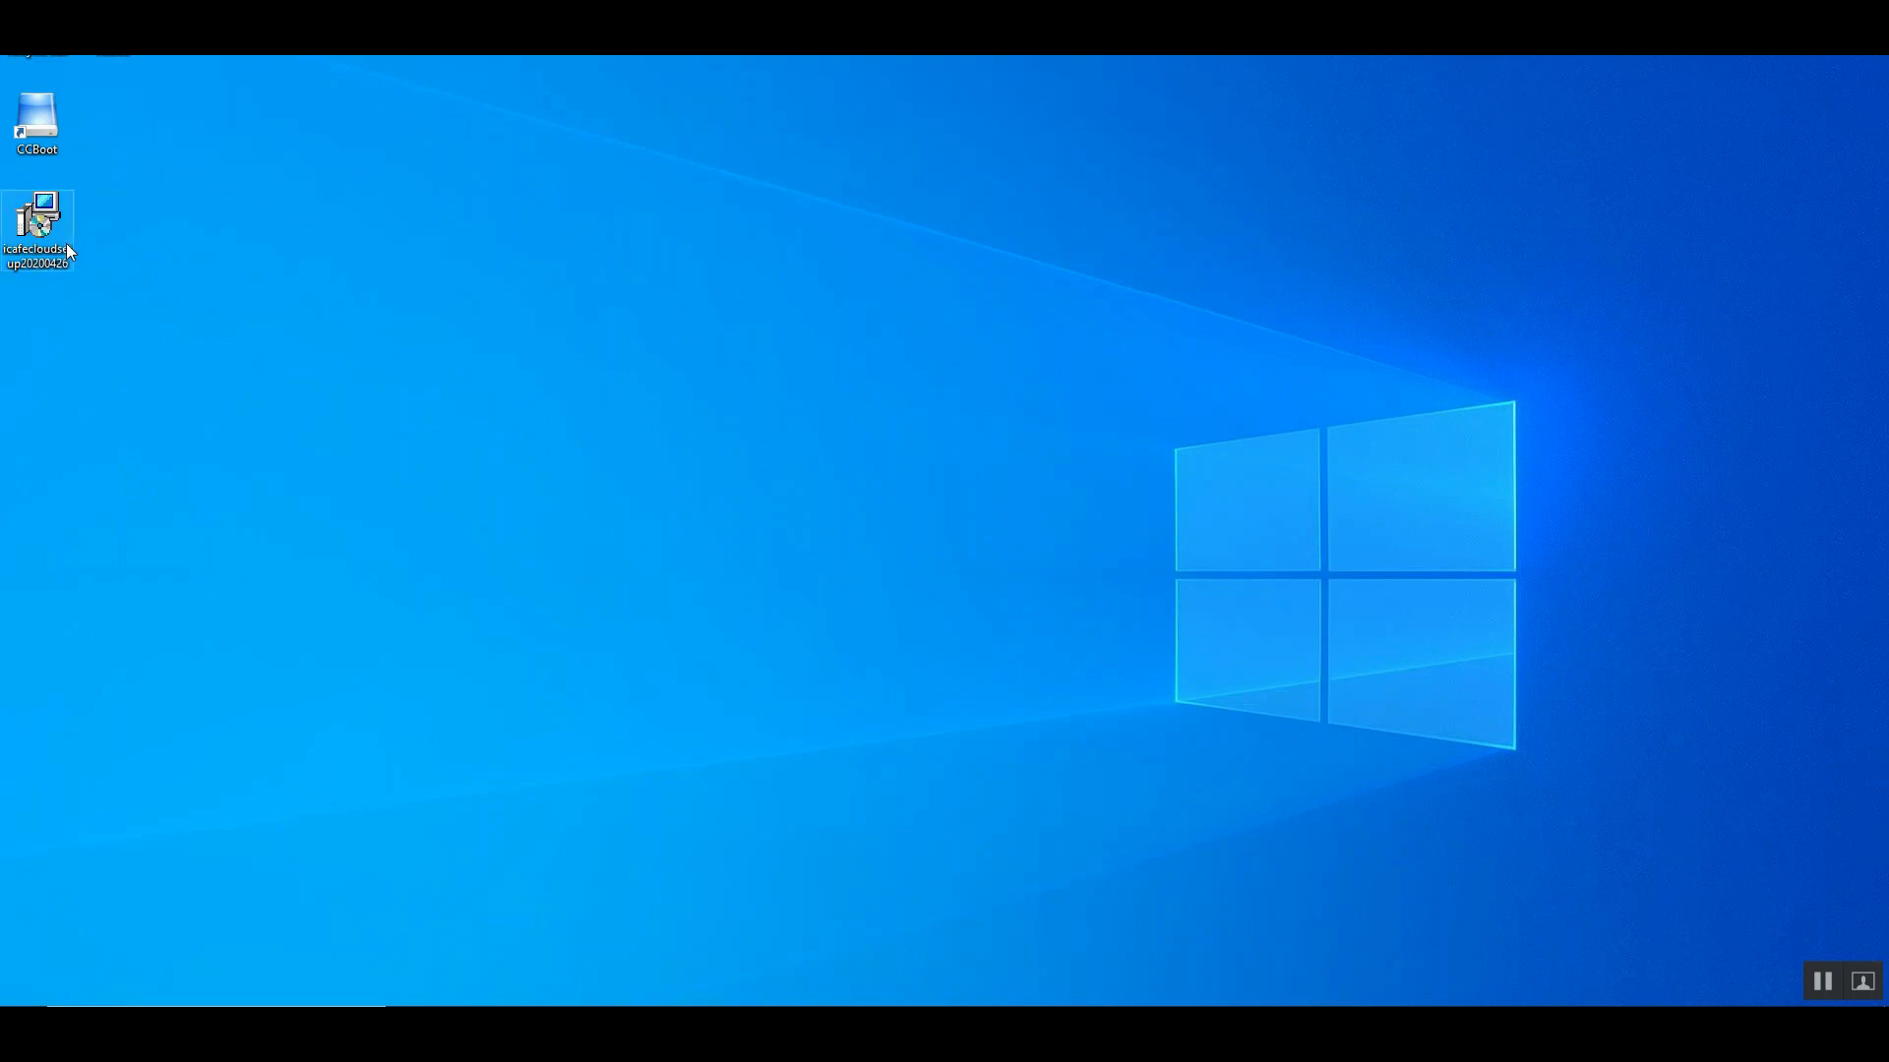
pyautogui.doubleClick(35, 222)
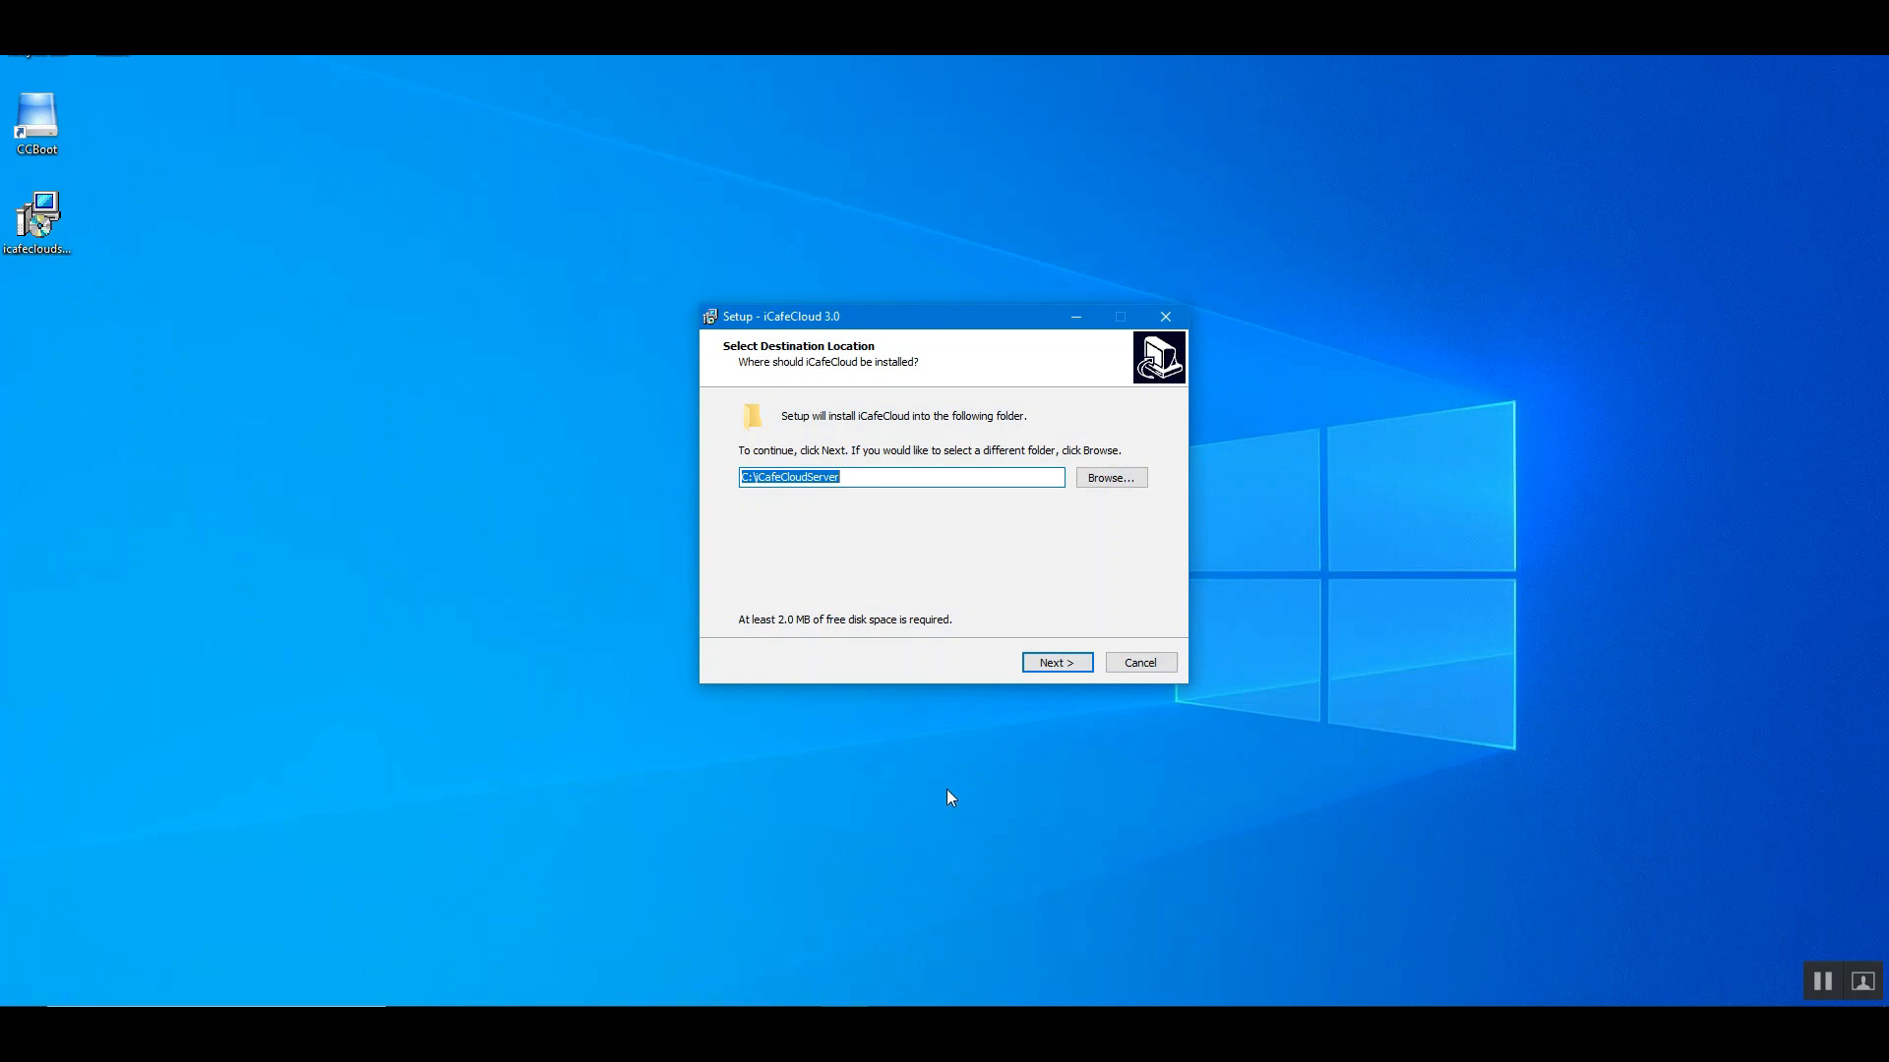
pyautogui.click(1055, 663)
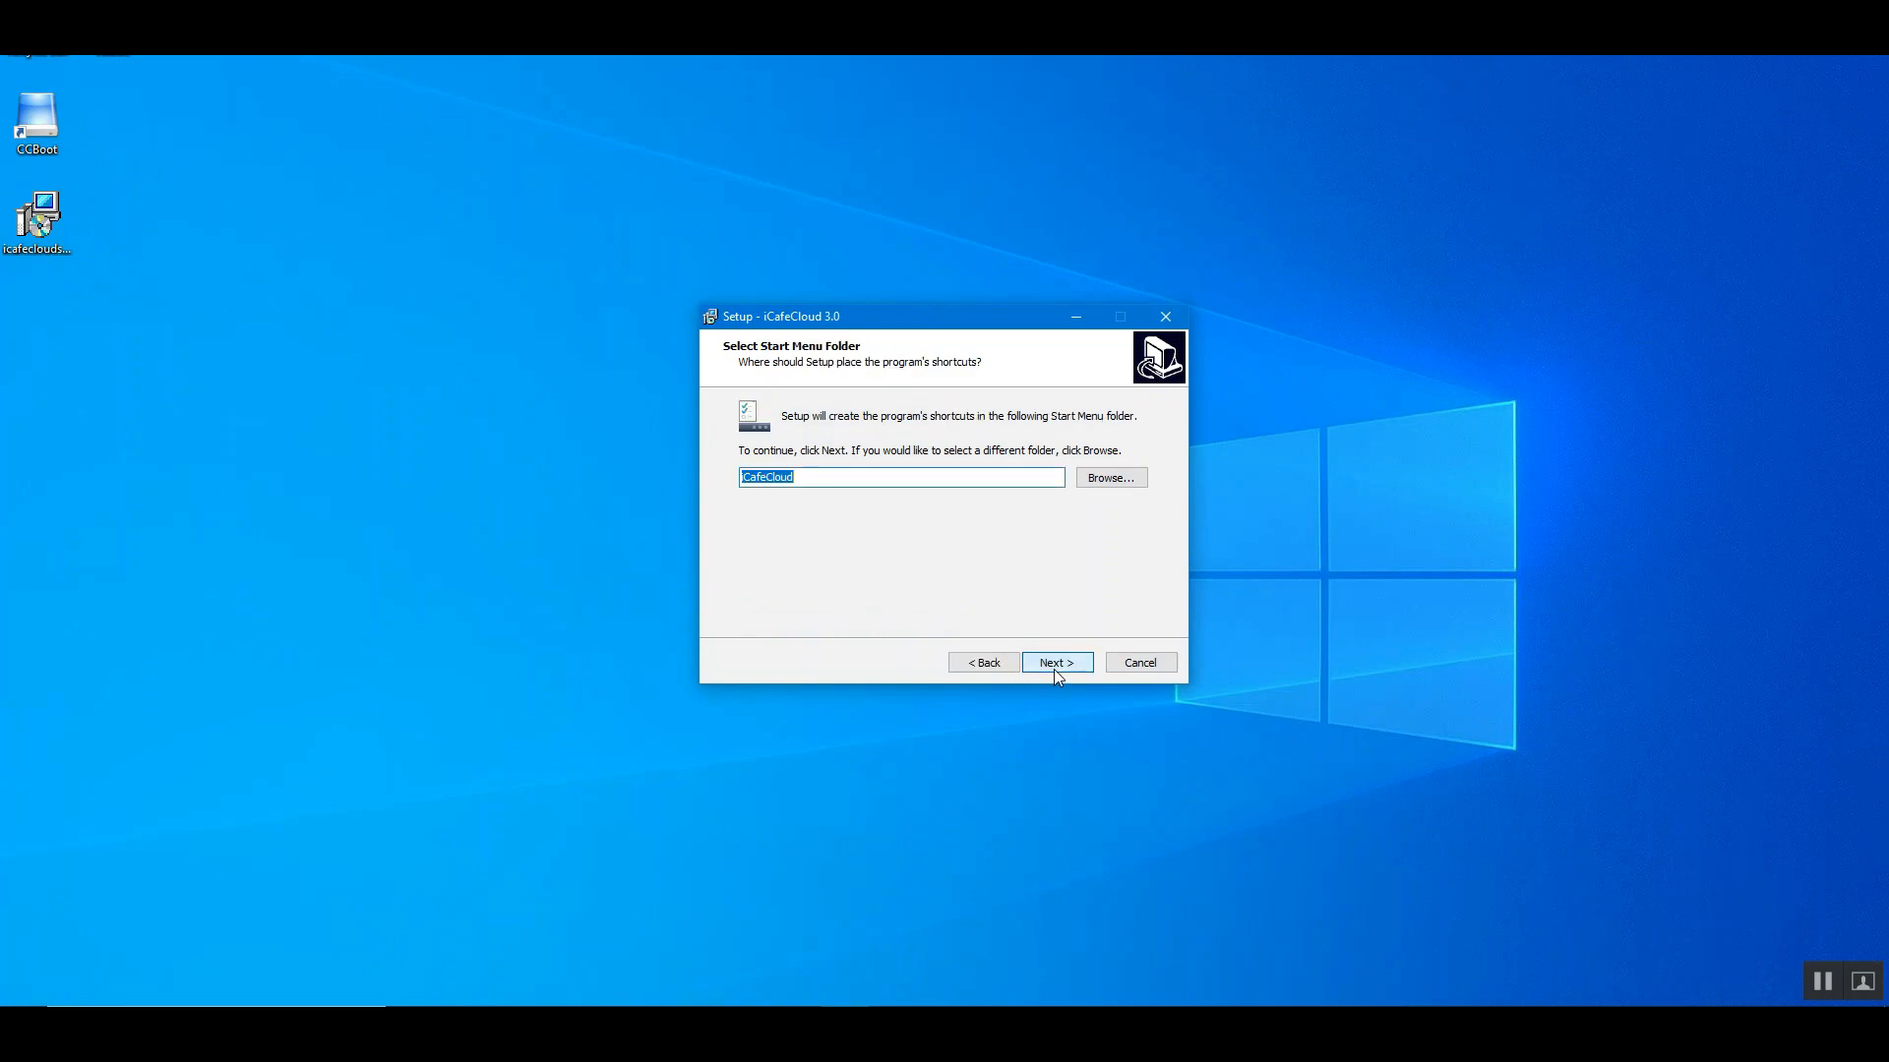
pyautogui.click(1055, 663)
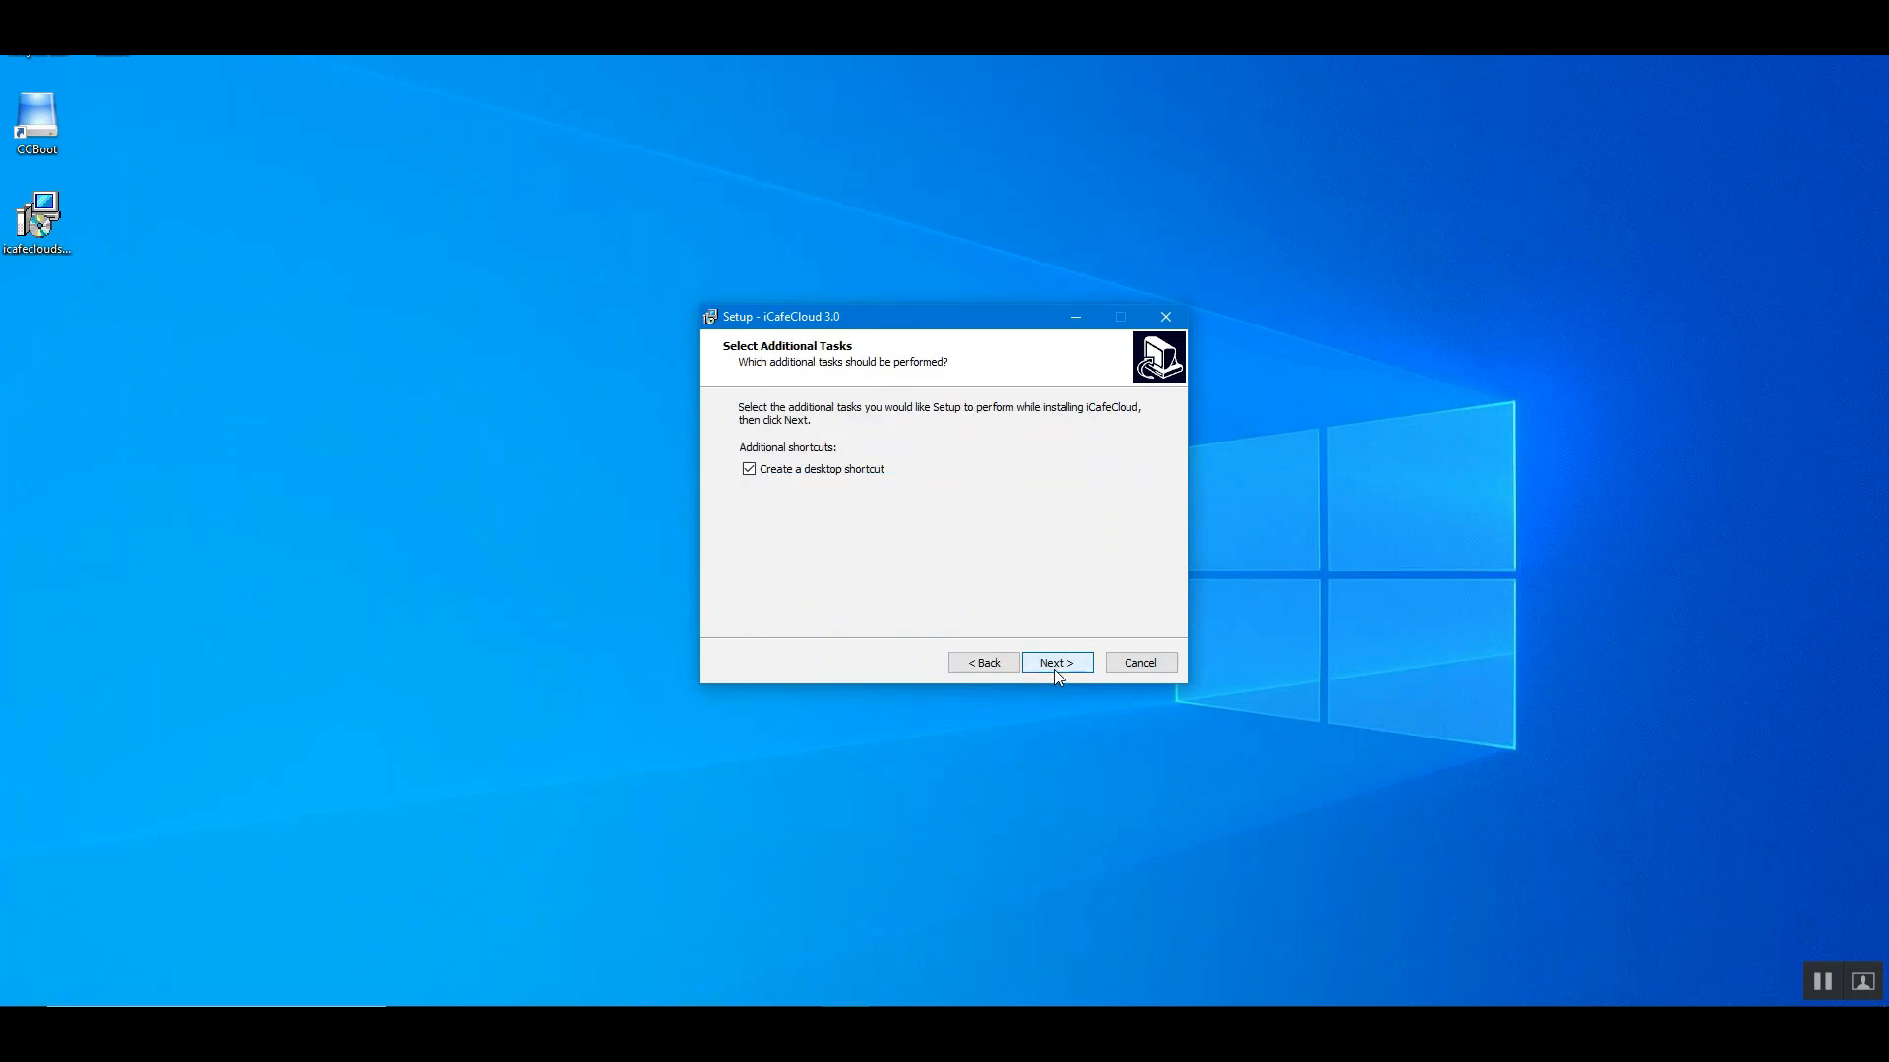
pyautogui.click(1054, 663)
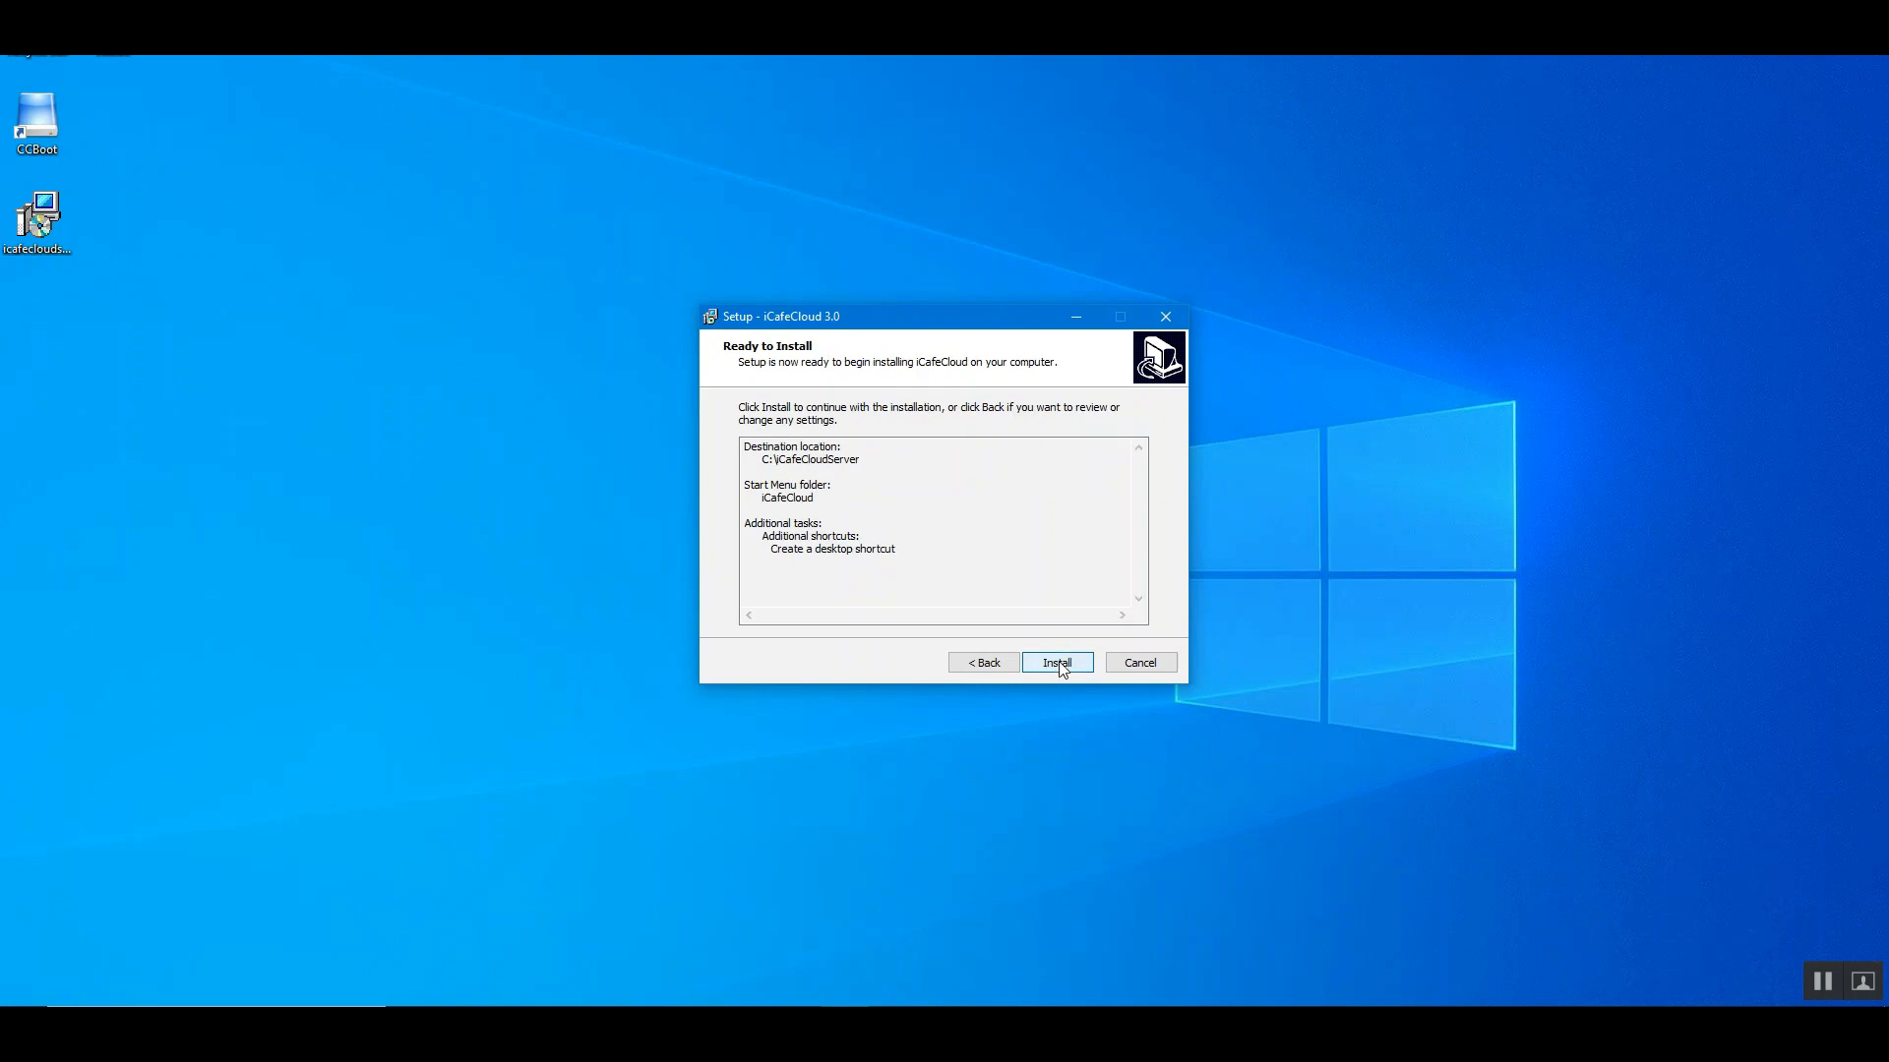
pyautogui.click(1054, 663)
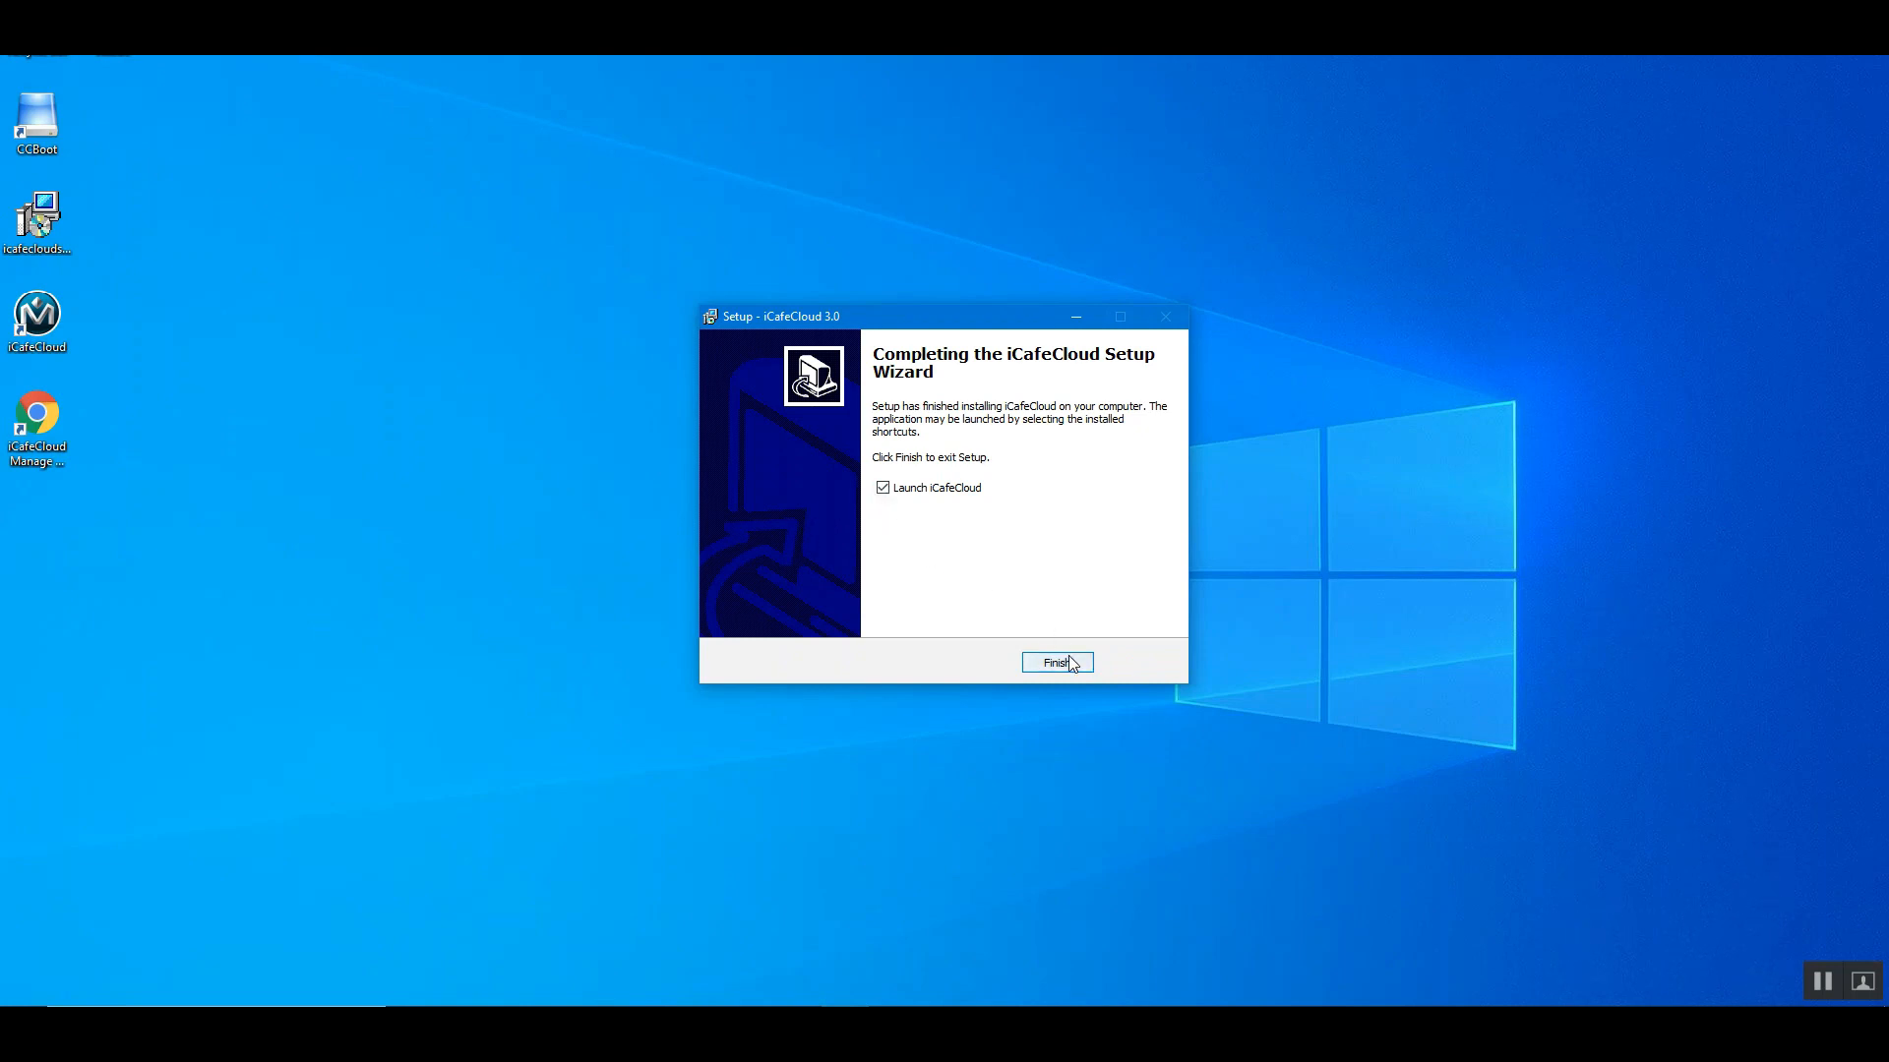
pyautogui.click(1054, 663)
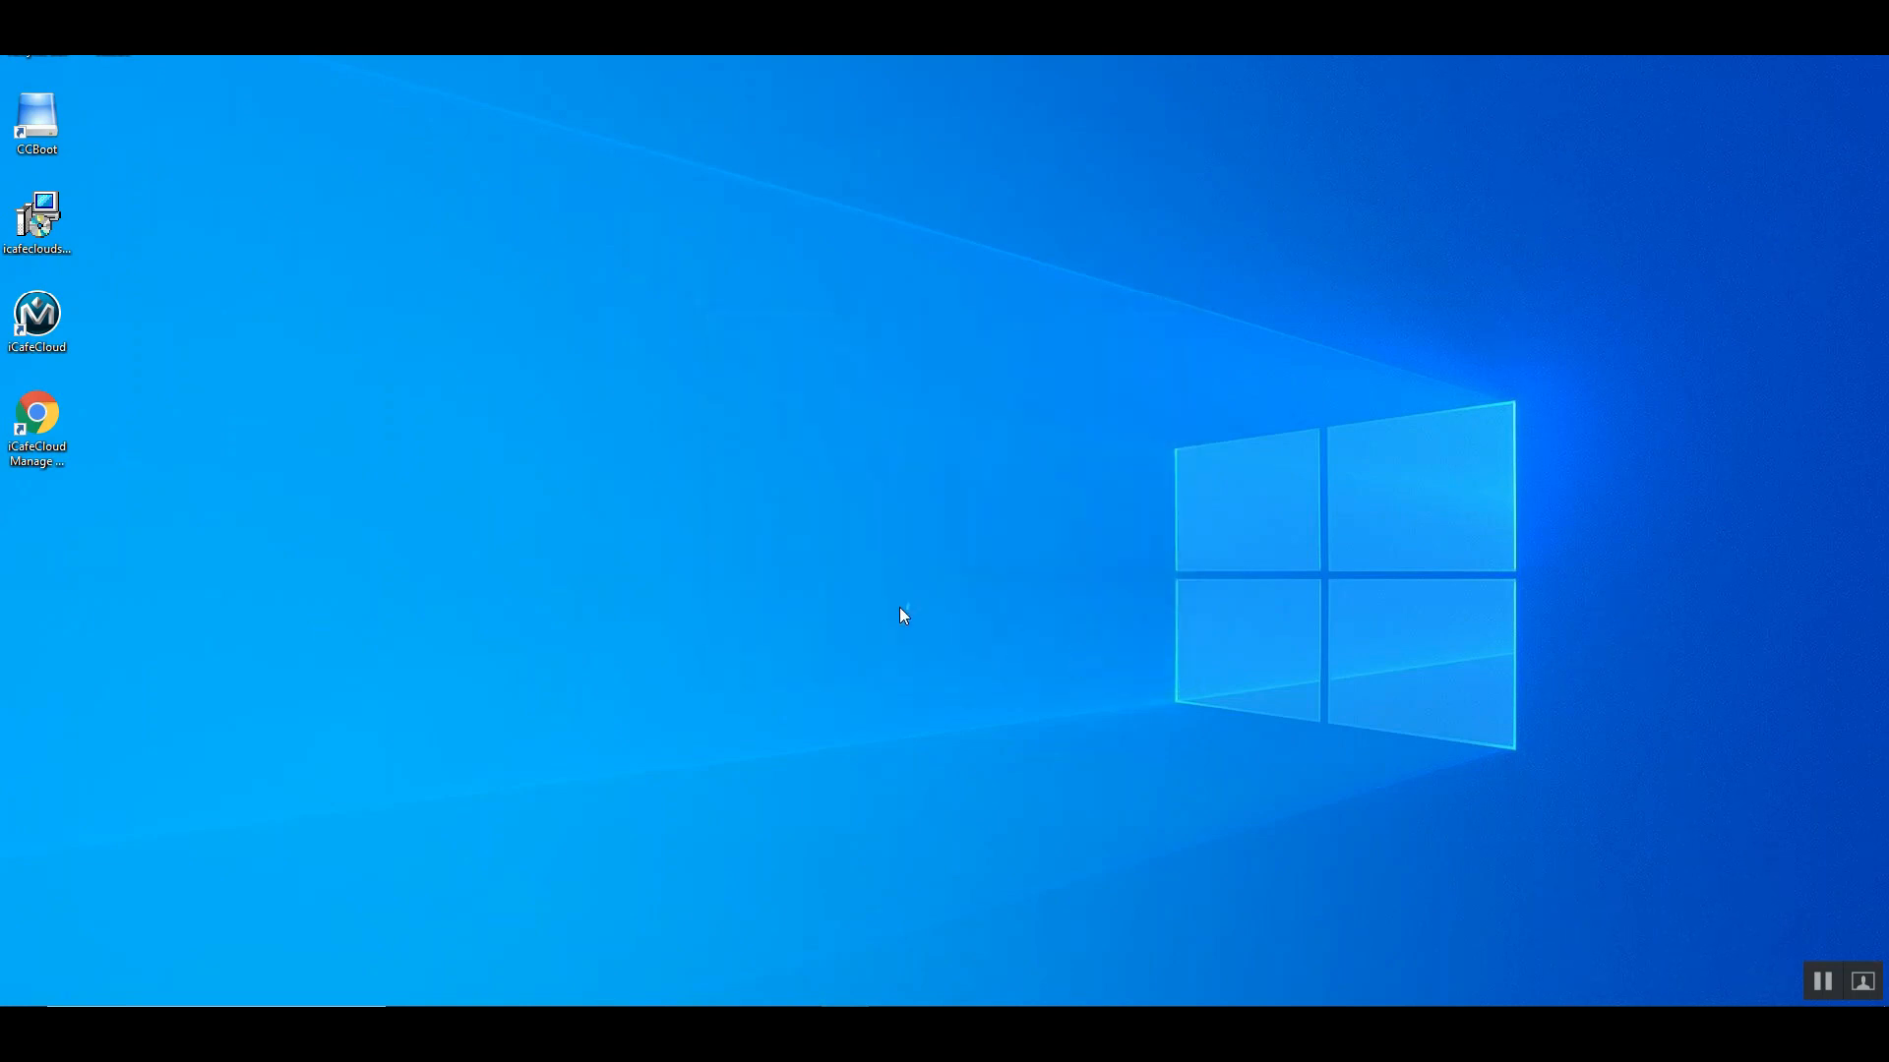
# - Launch iCafeCloud Server from its desktop shortcut and start the server service
pyautogui.doubleClick(36, 315)
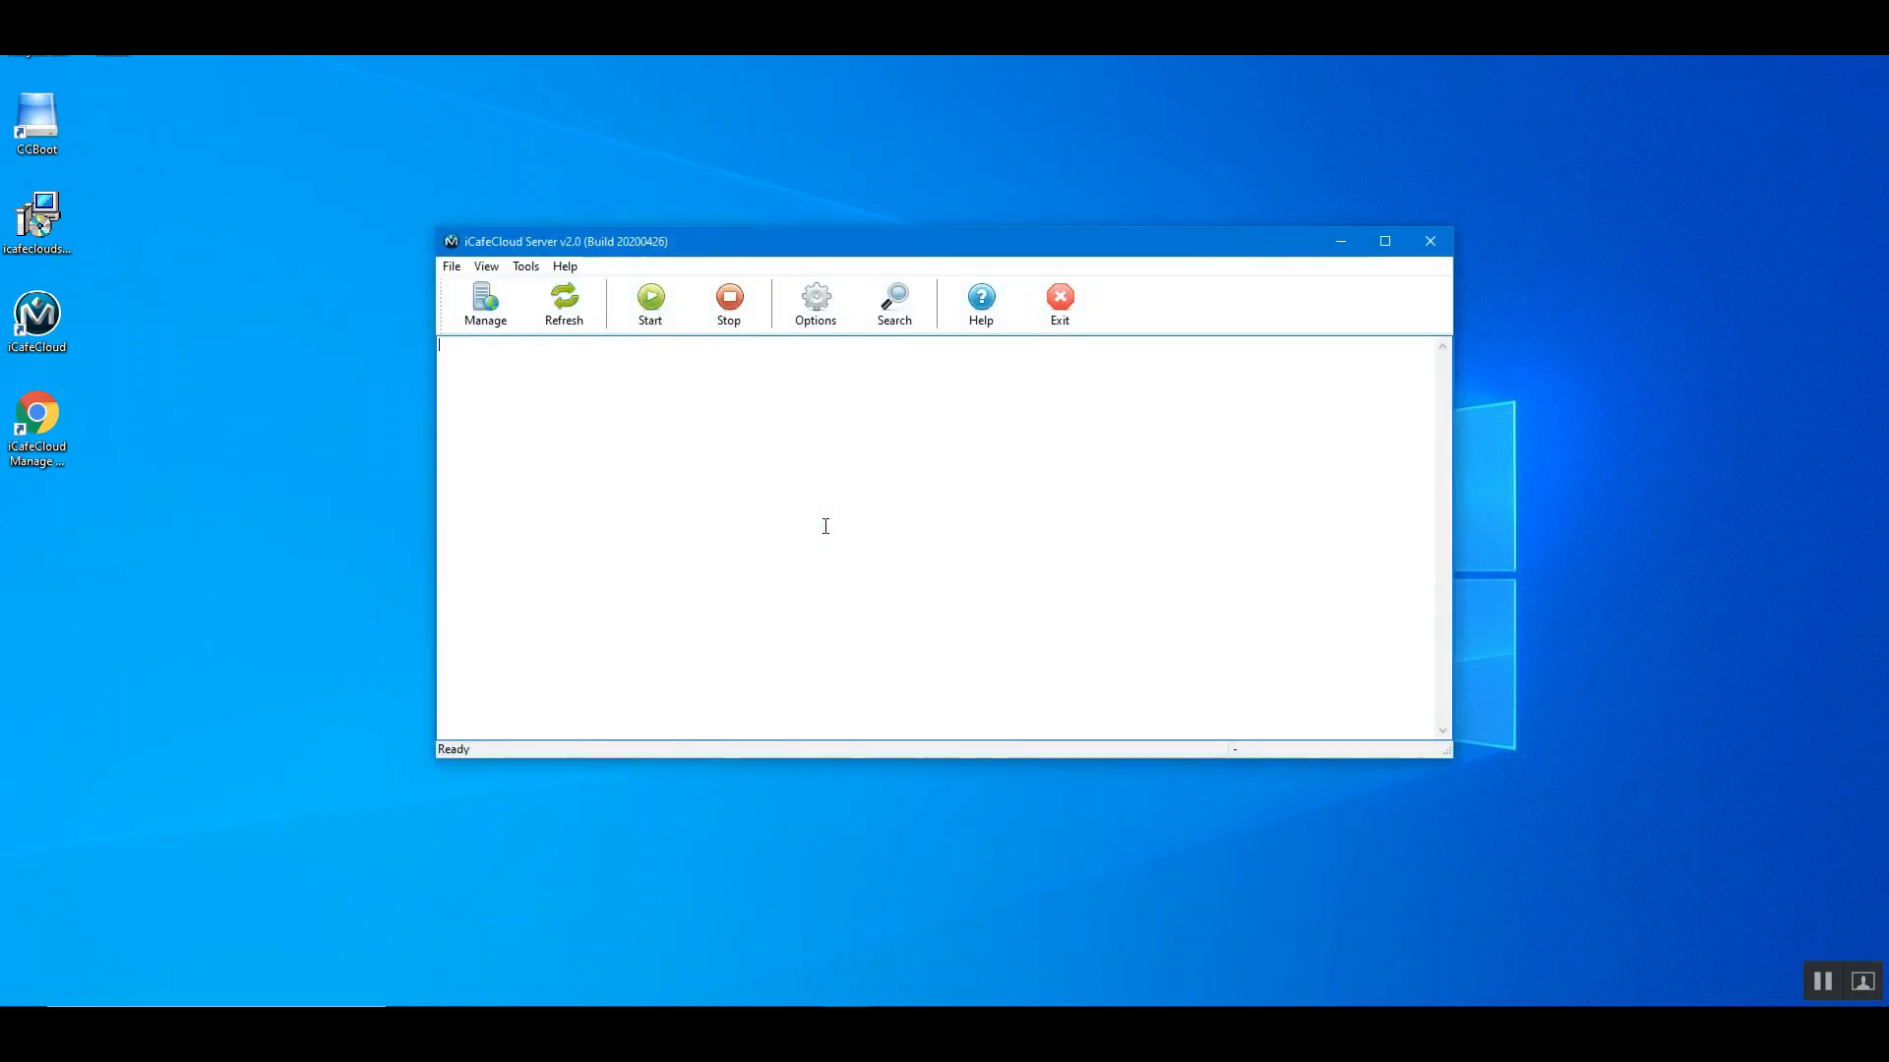
pyautogui.click(649, 303)
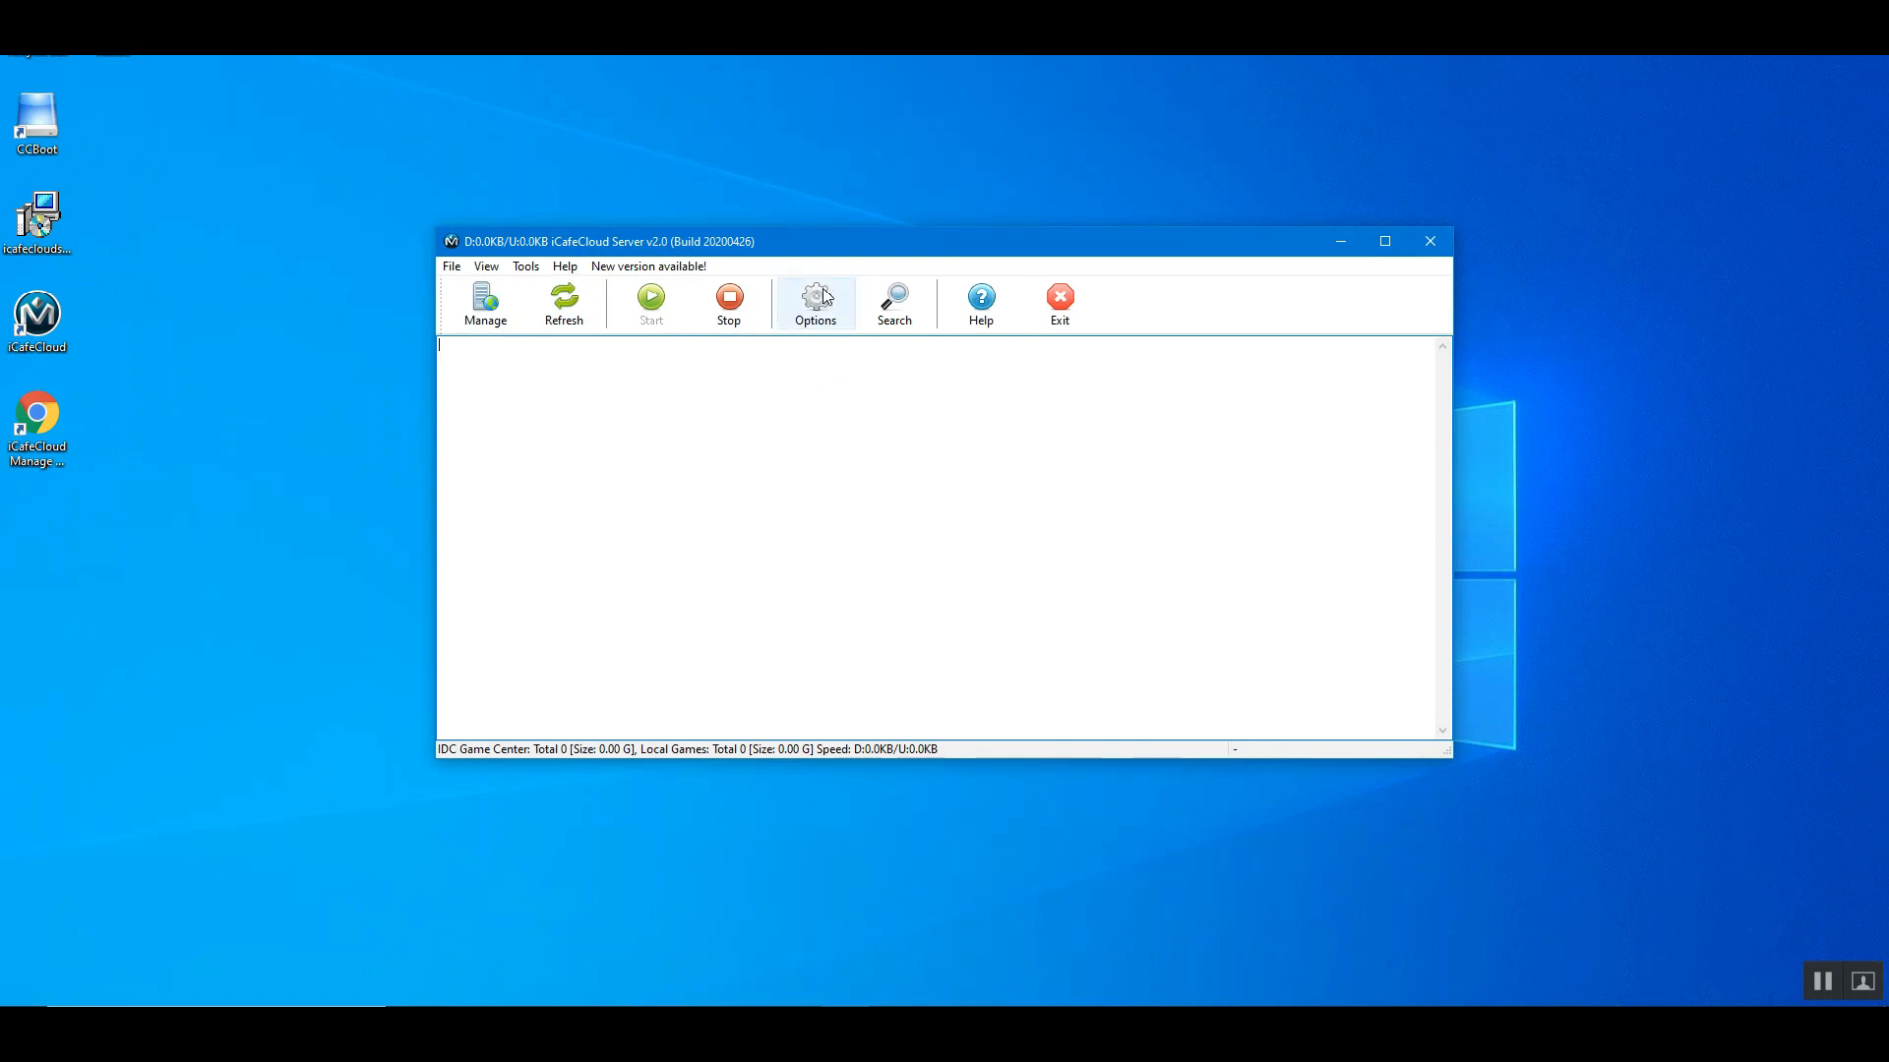
# - Enter the cafe license number and password in Options and confirm with OK
pyautogui.click(815, 301)
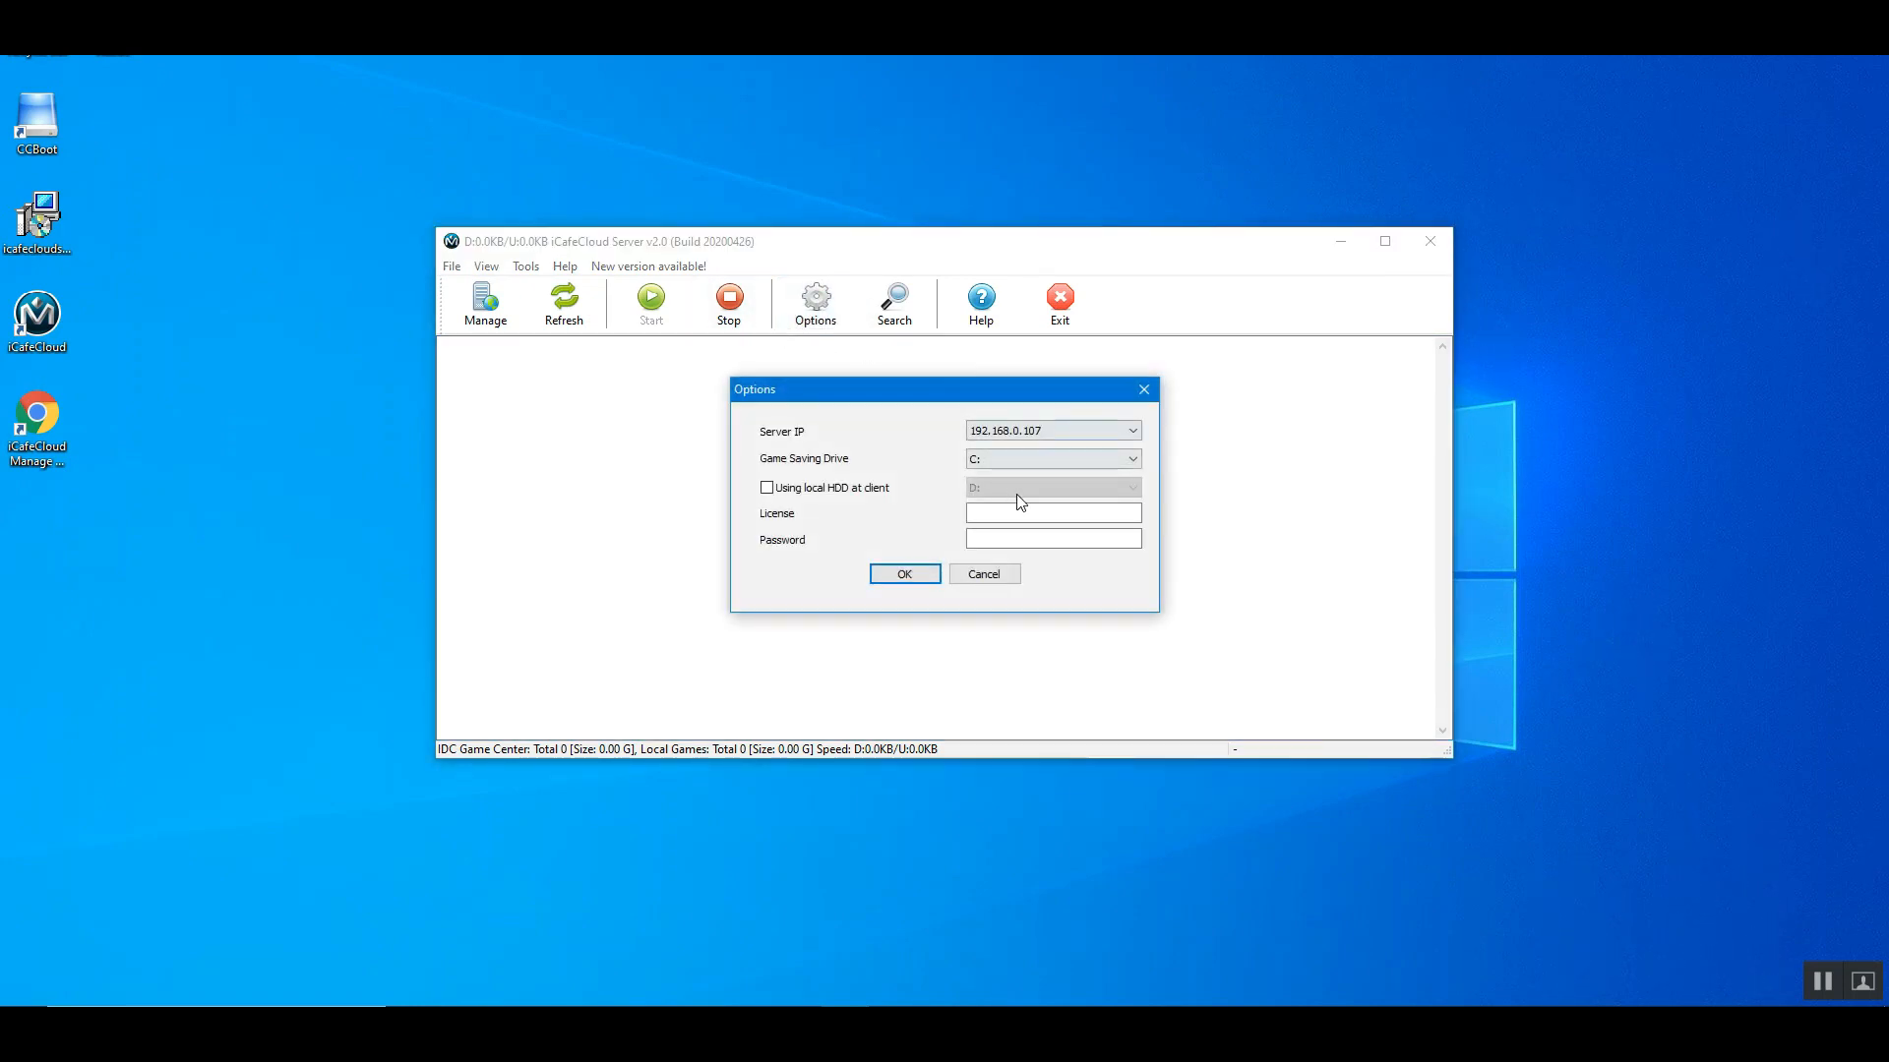
pyautogui.click(1050, 458)
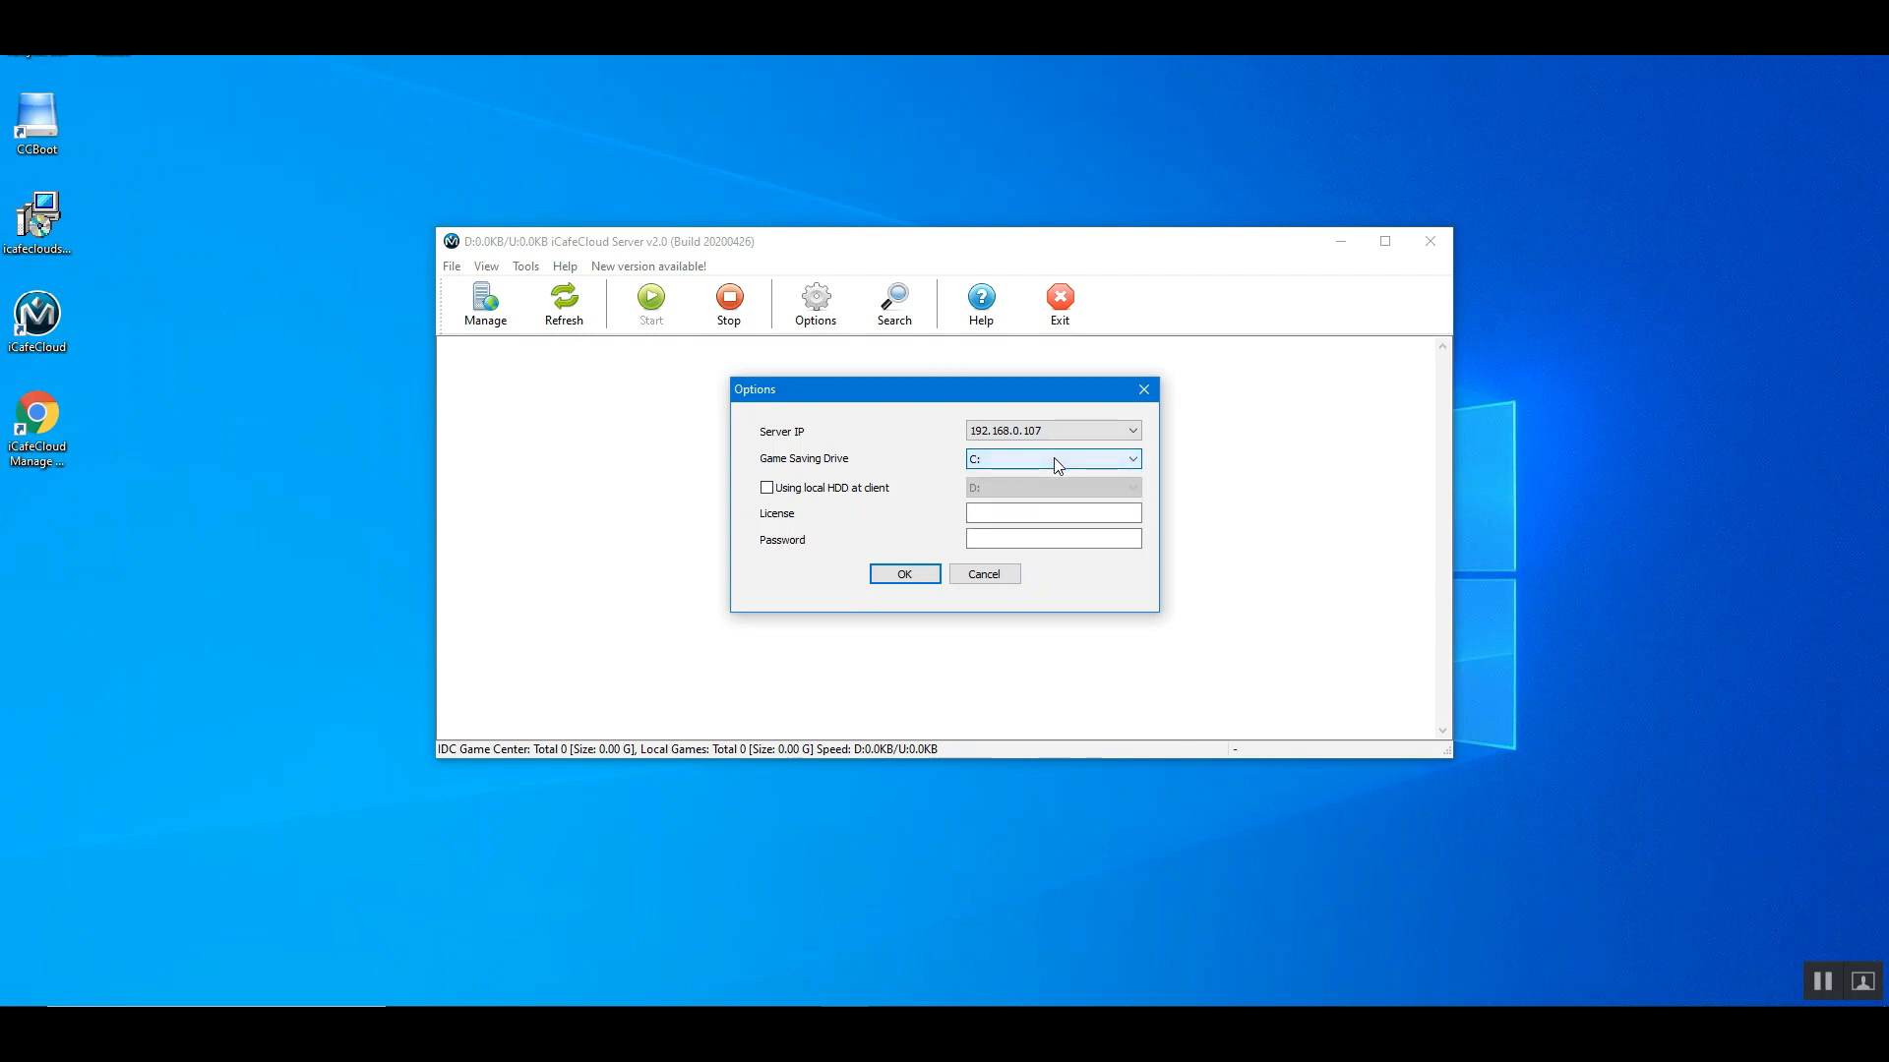
pyautogui.click(1050, 512)
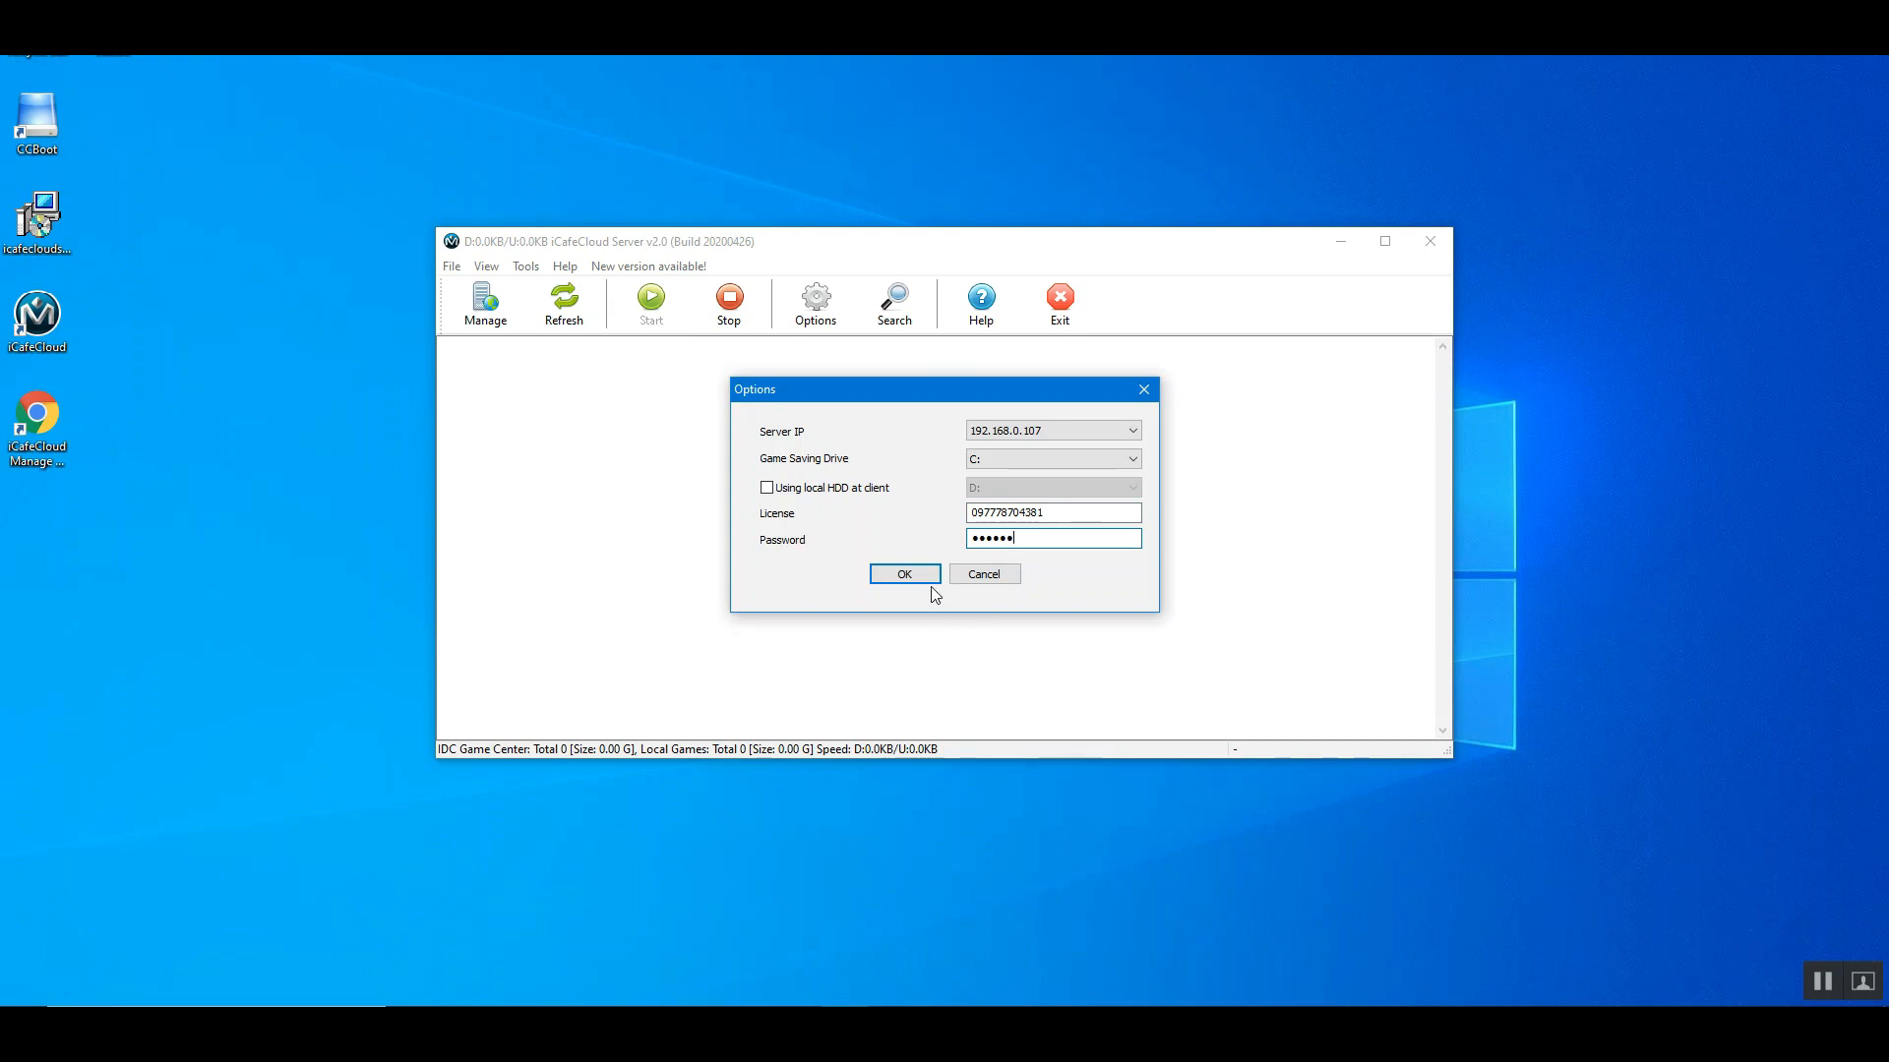
pyautogui.click(903, 572)
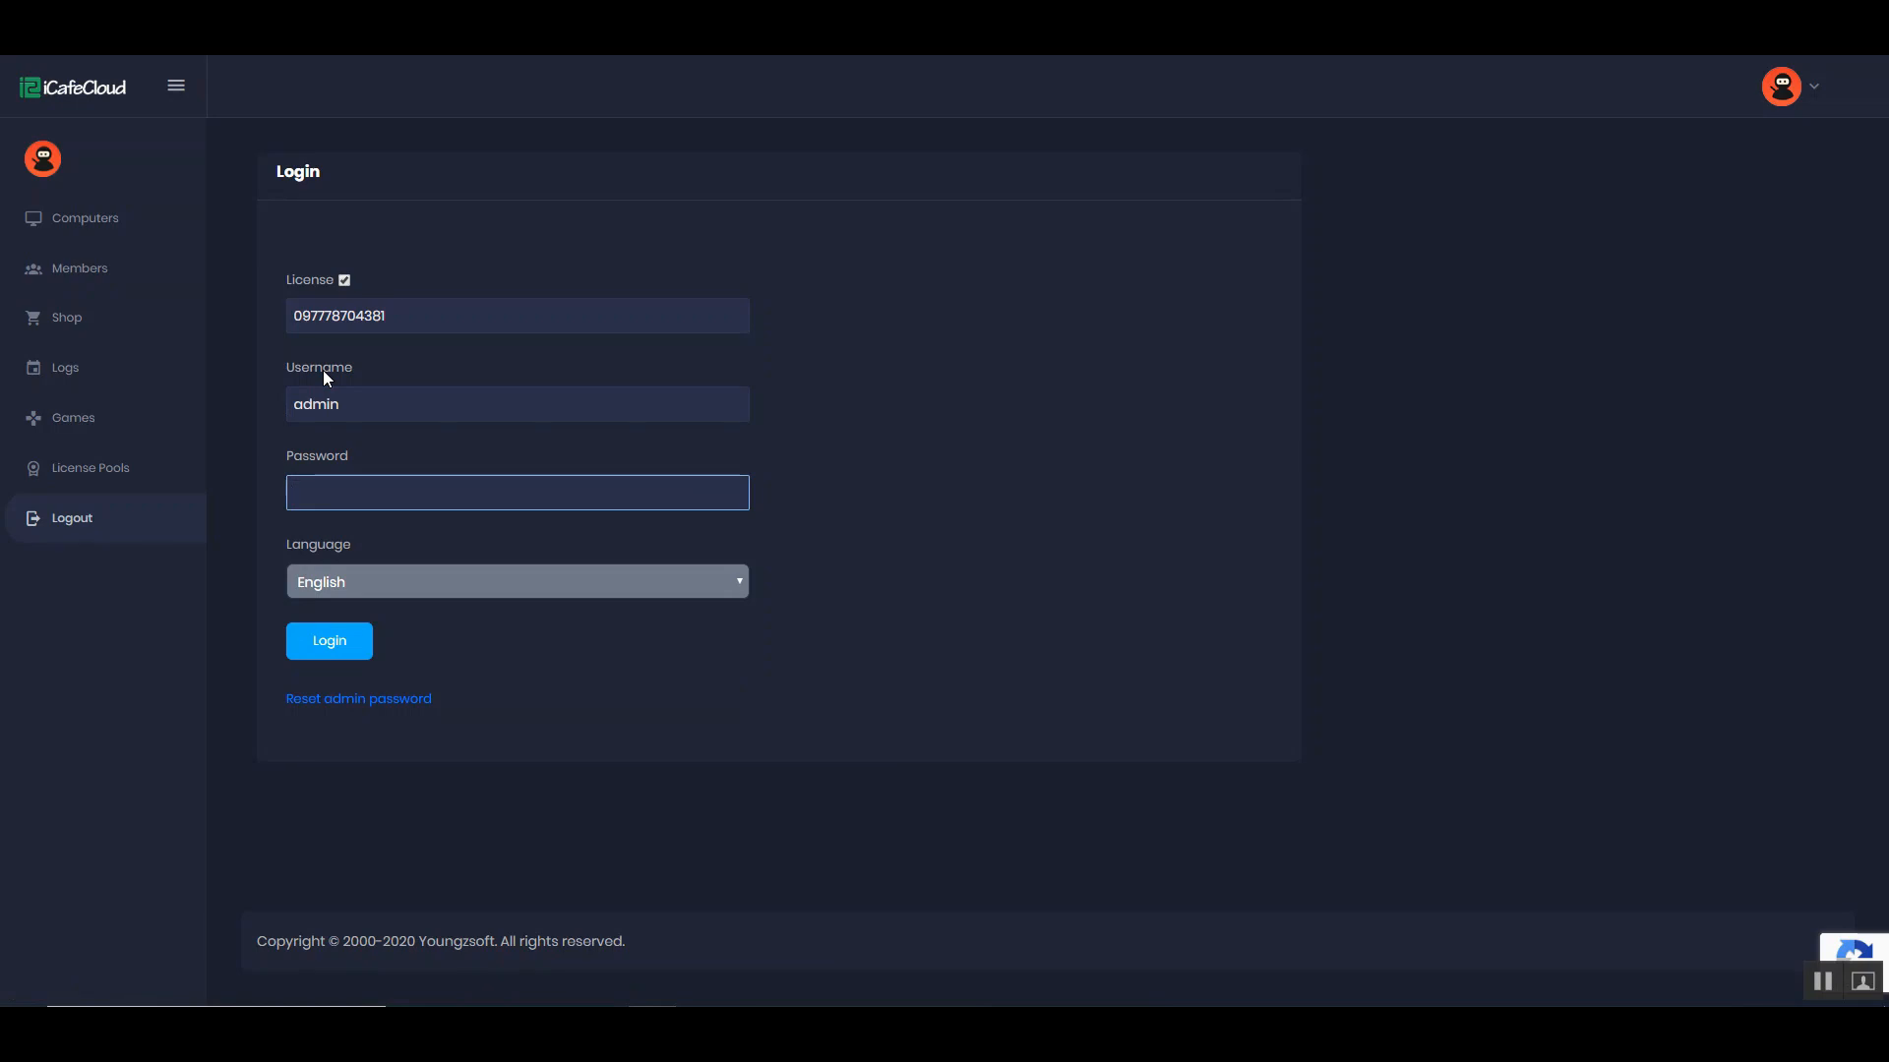
# - Log in to the Cloud Panel as admin with the password to reach the Computers list
pyautogui.write('••••')
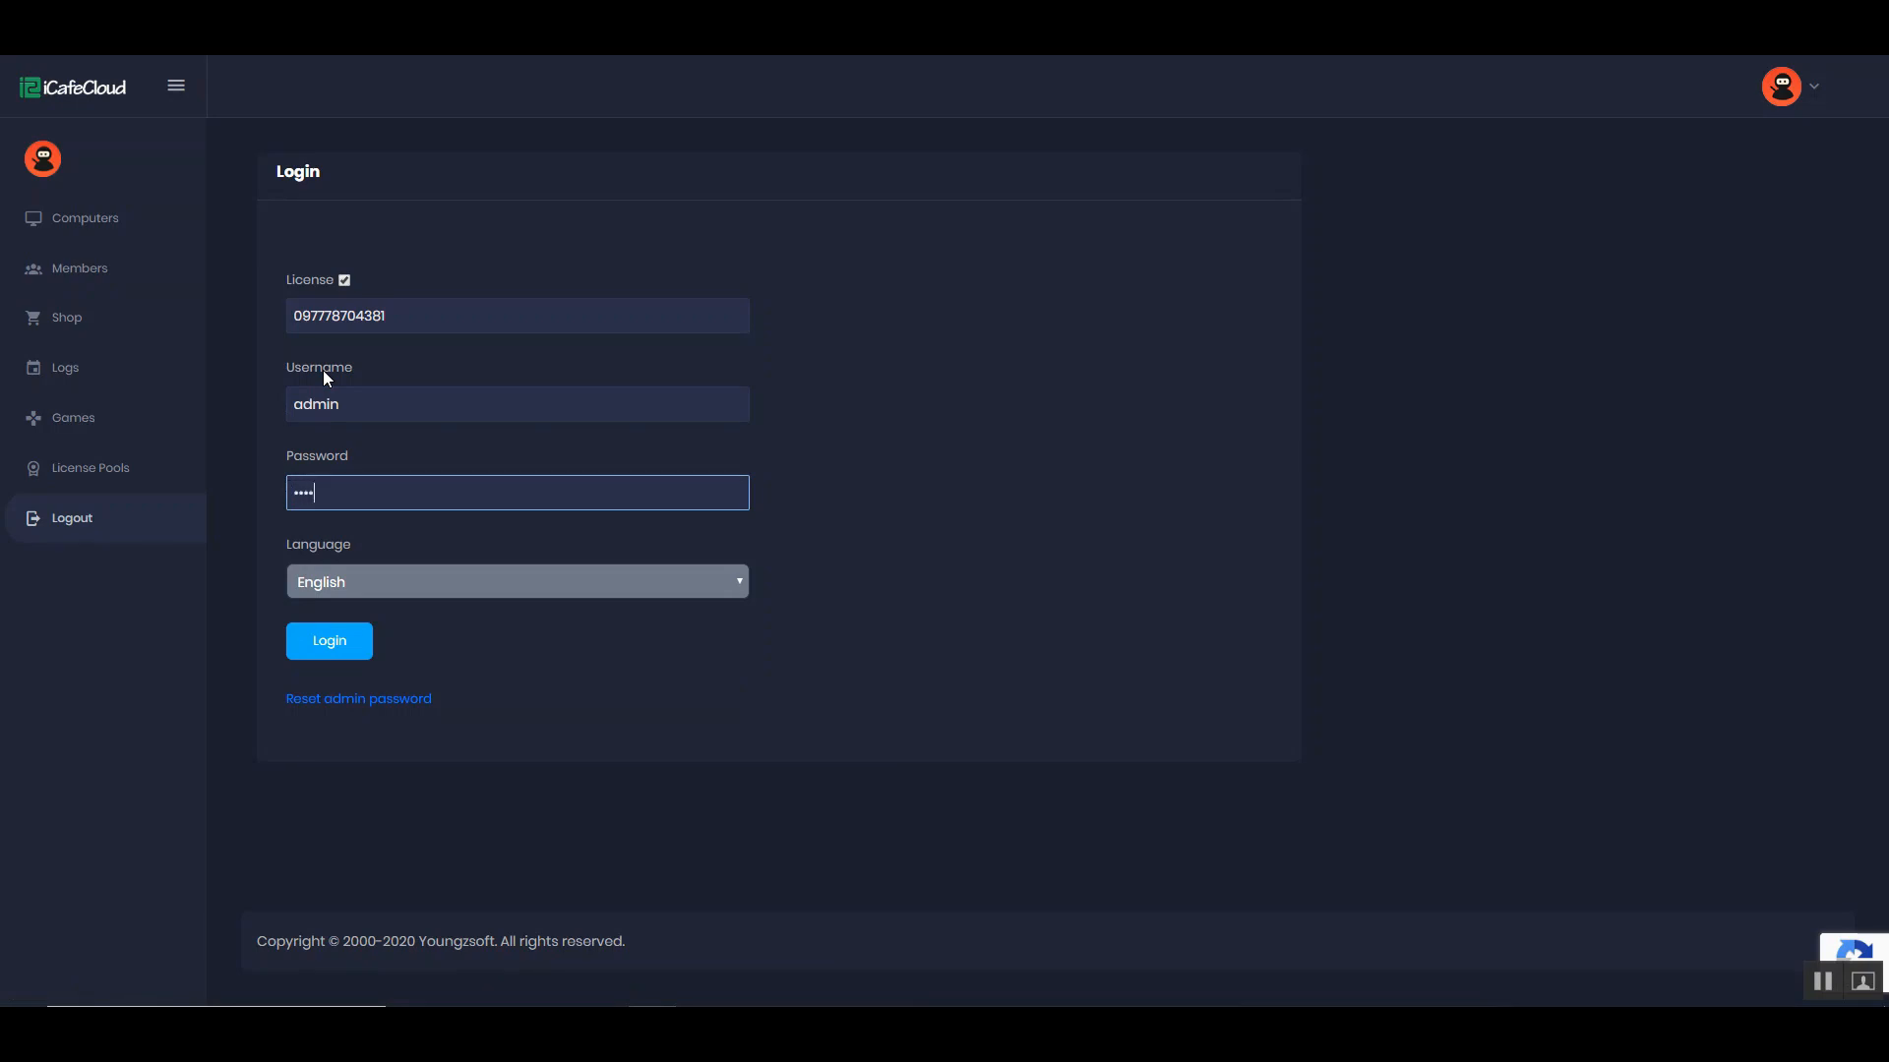
pyautogui.click(328, 639)
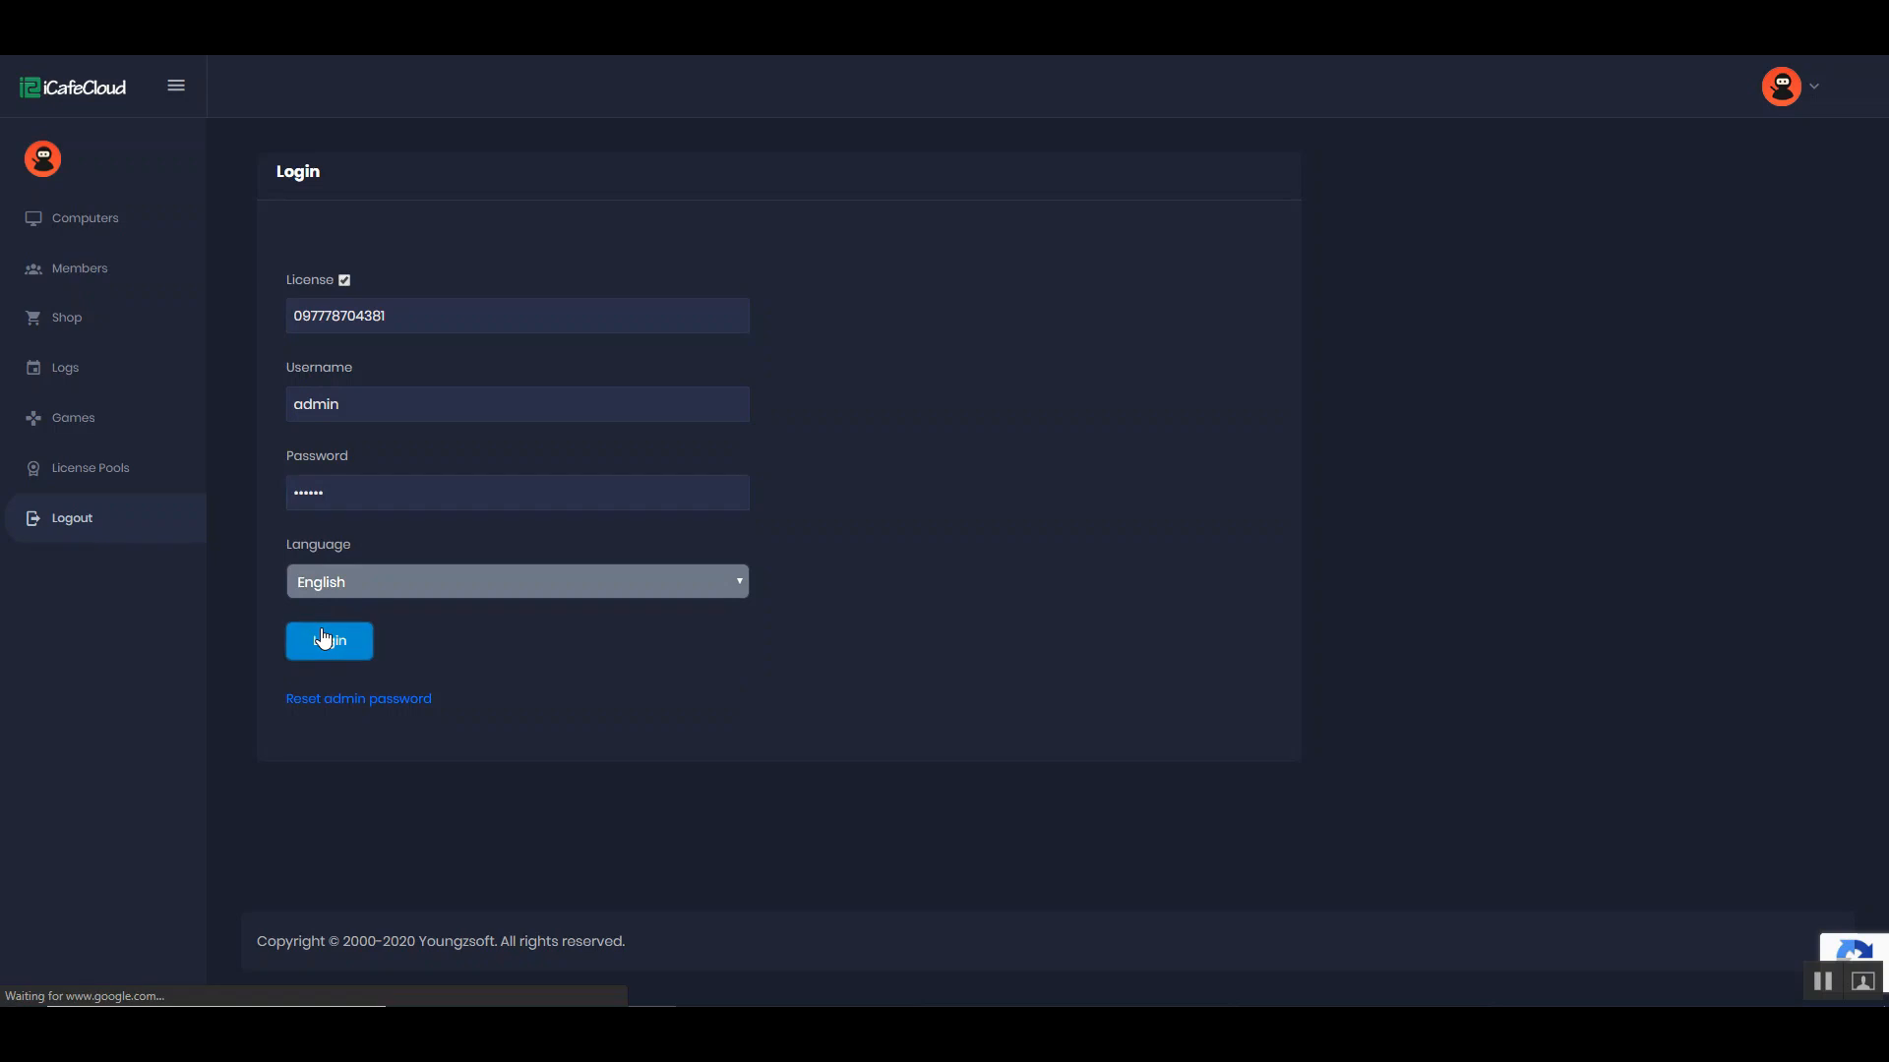
pyautogui.click(328, 640)
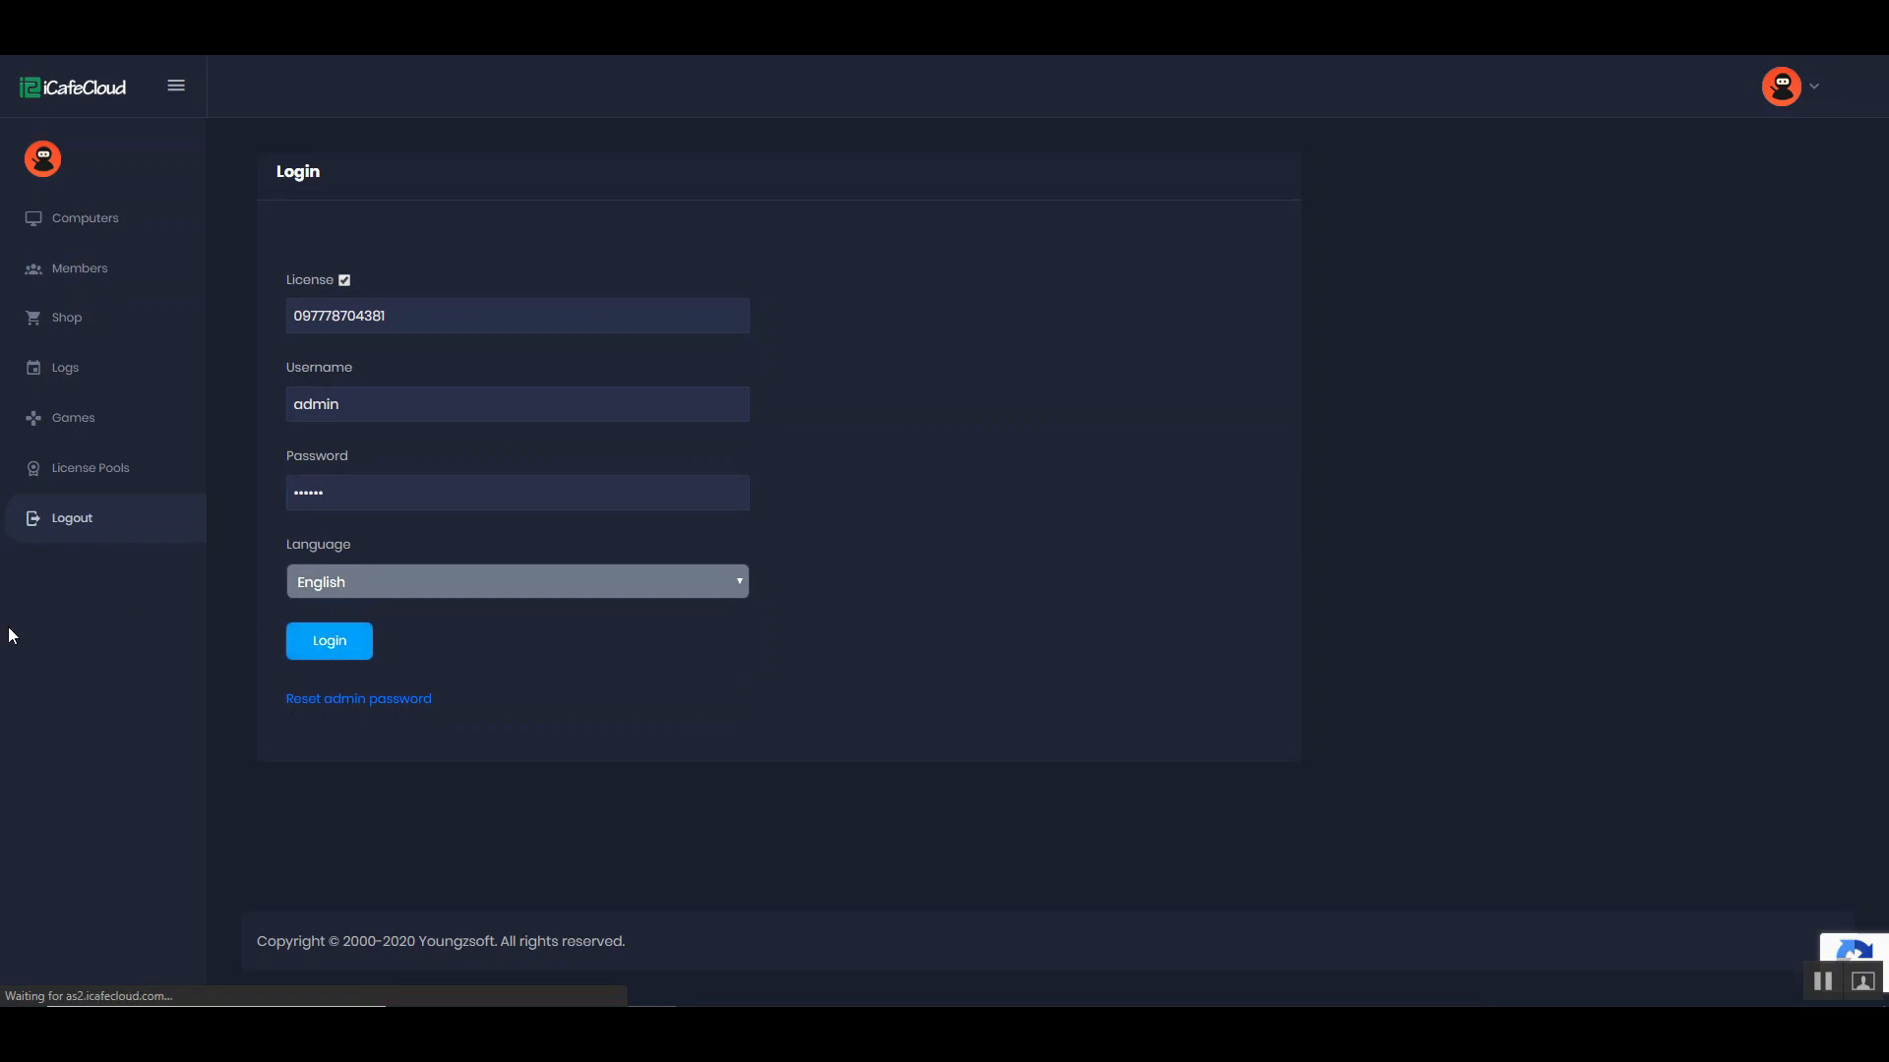
pyautogui.click(328, 639)
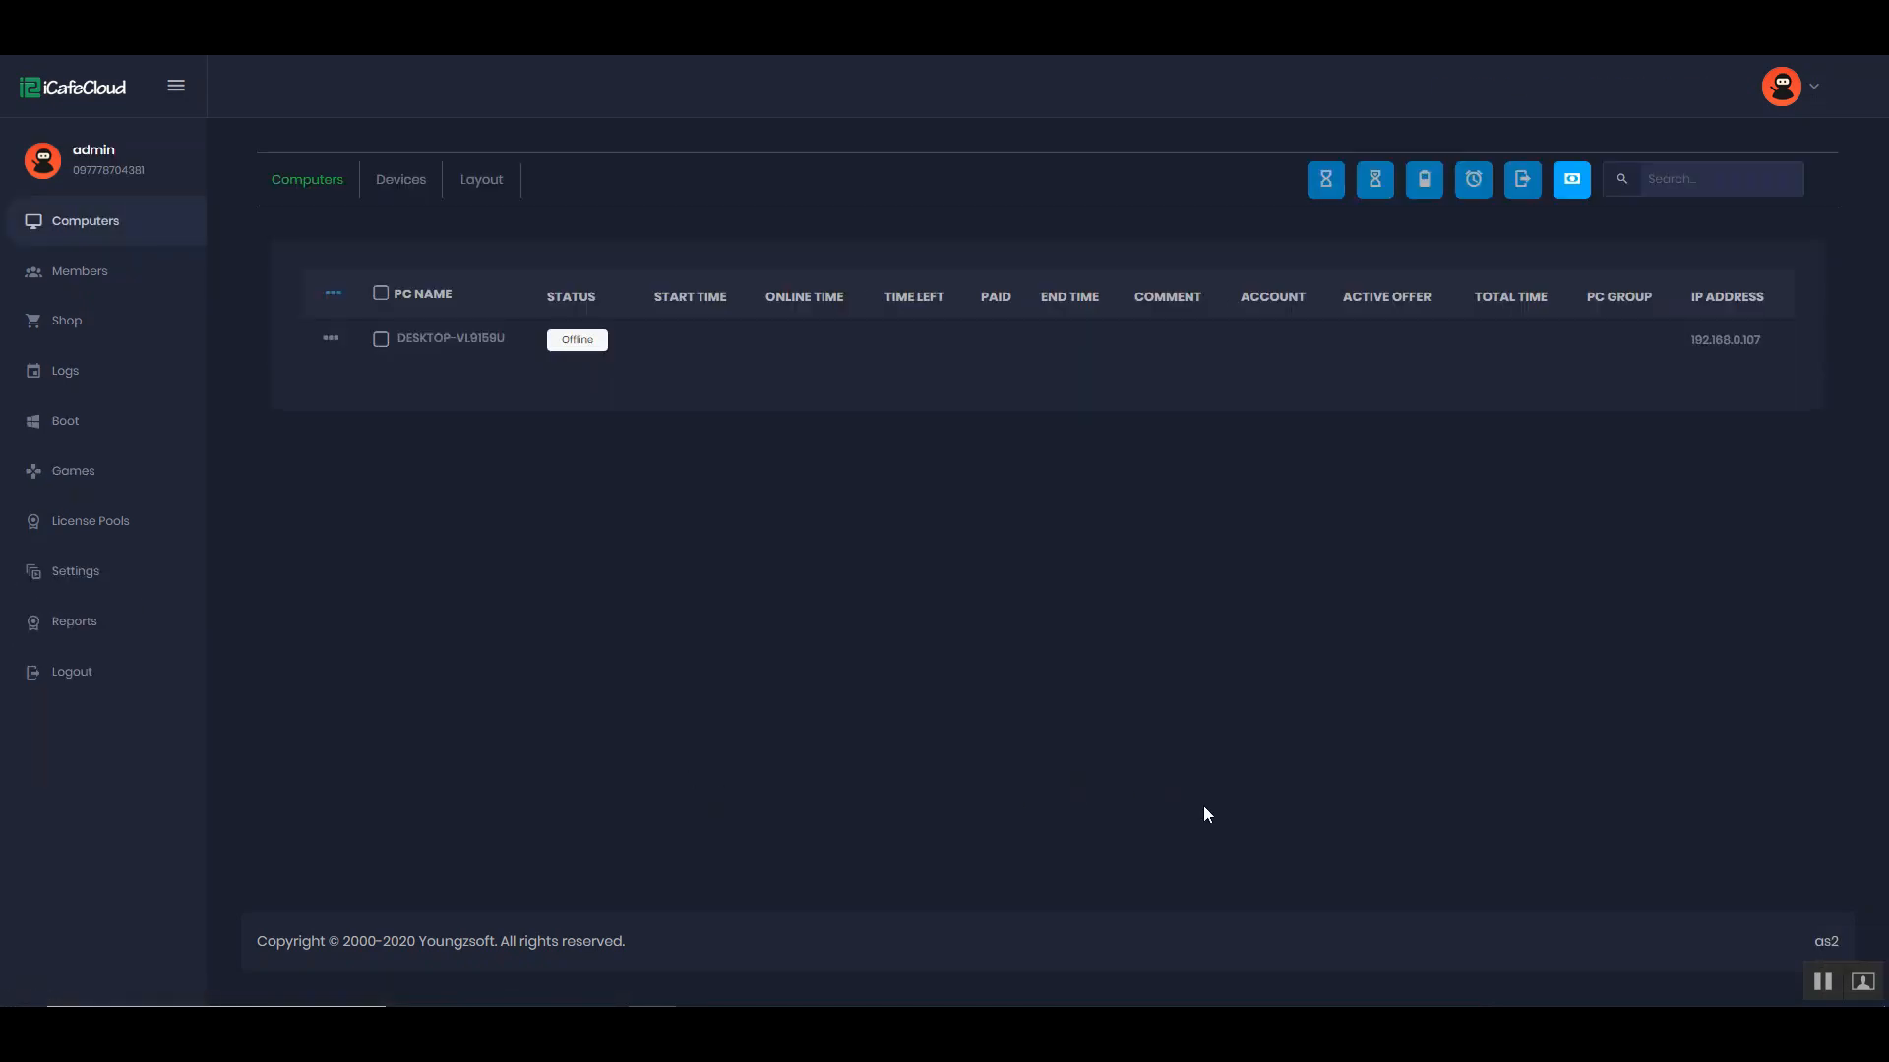